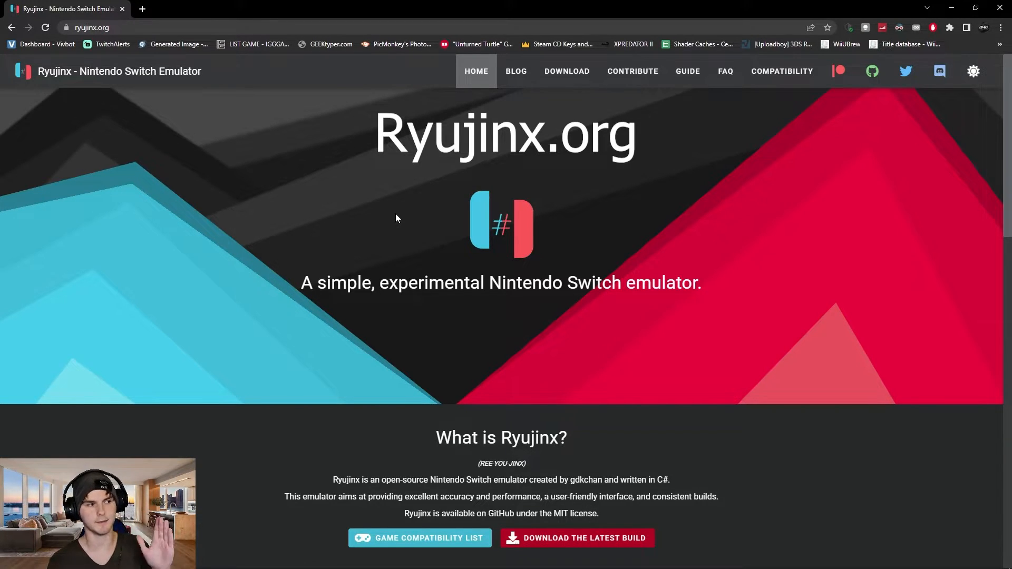
- Scroll the desktop and select the firmware zip file
scroll("down", 3)
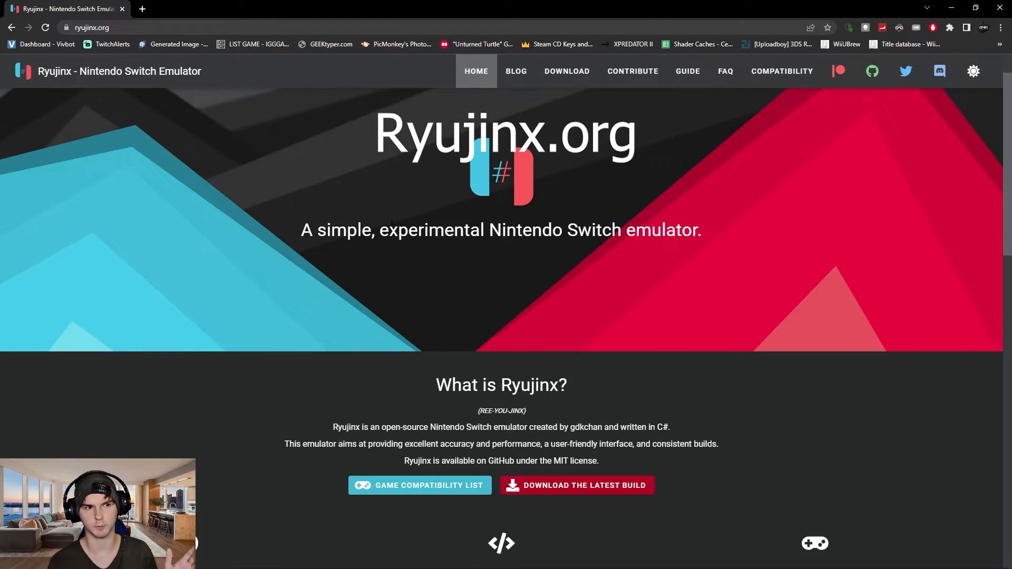
scroll("down", 3)
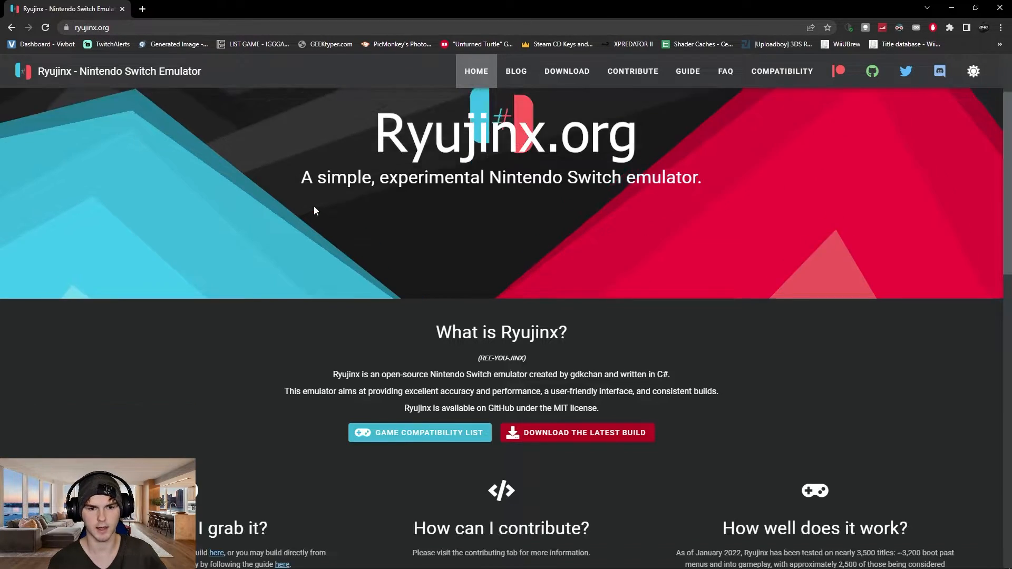
scroll("down", 3)
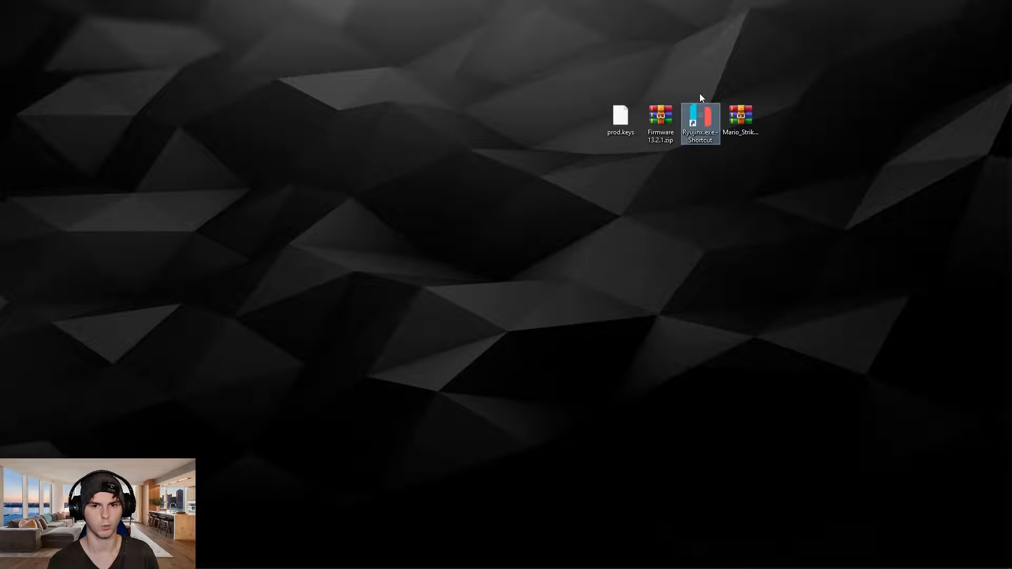
mouse_move(700, 123)
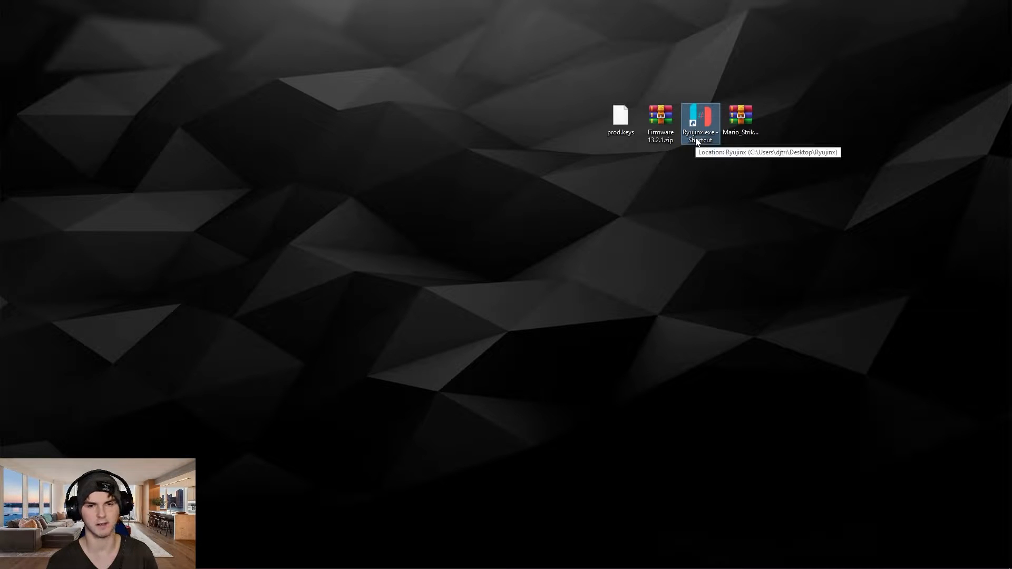
mouse_move(705, 118)
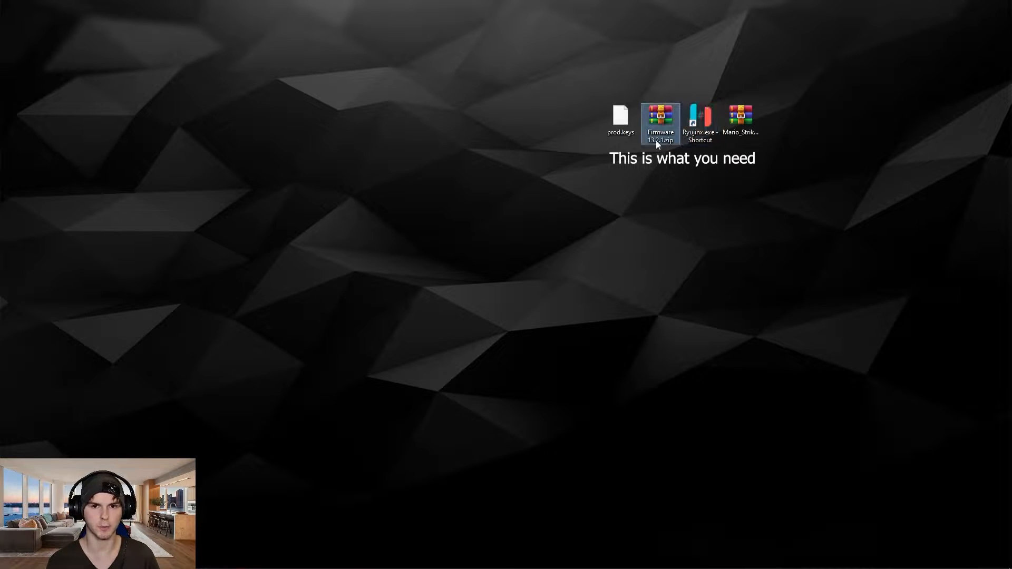
left_click(620, 120)
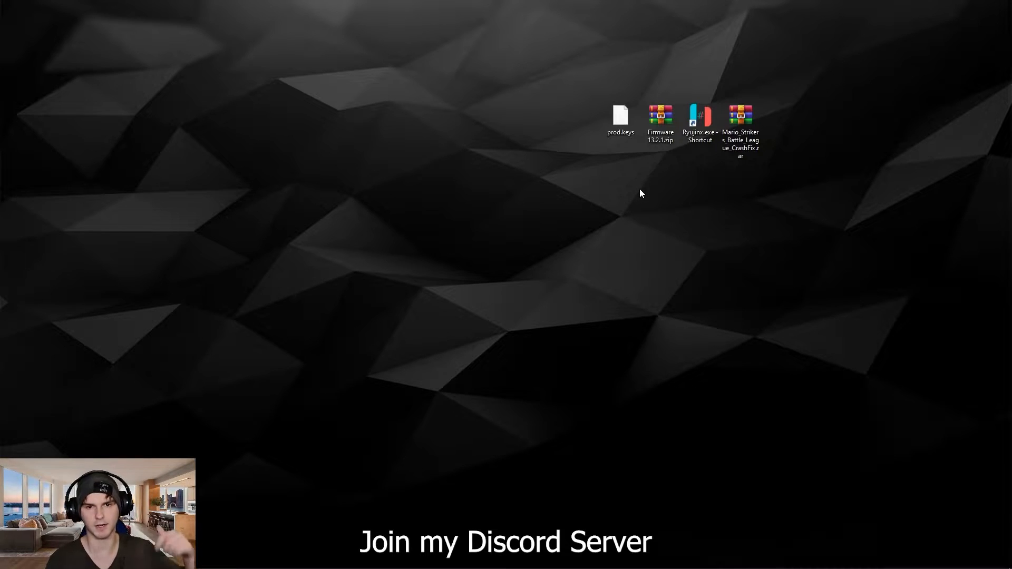
mouse_move(595, 108)
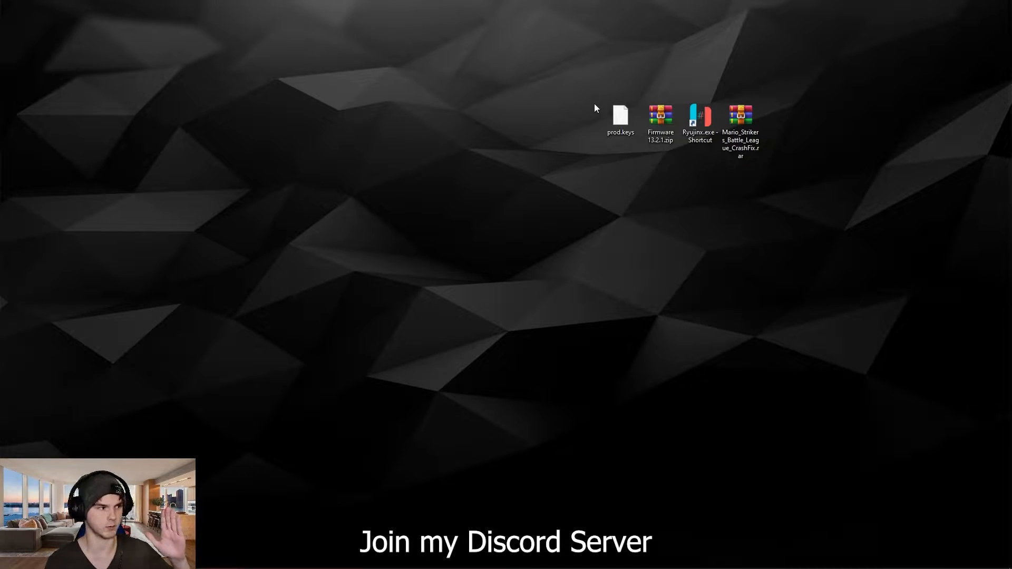
mouse_move(676, 193)
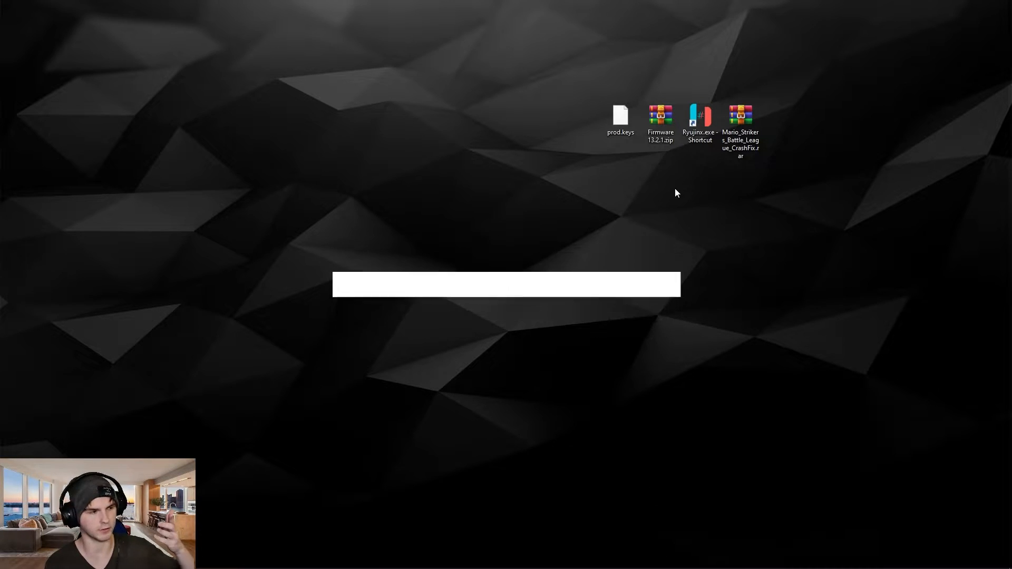
- Launch Ryujinx from its desktop shortcut and dismiss the RYU-0001 missing-keys error
left_click(701, 121)
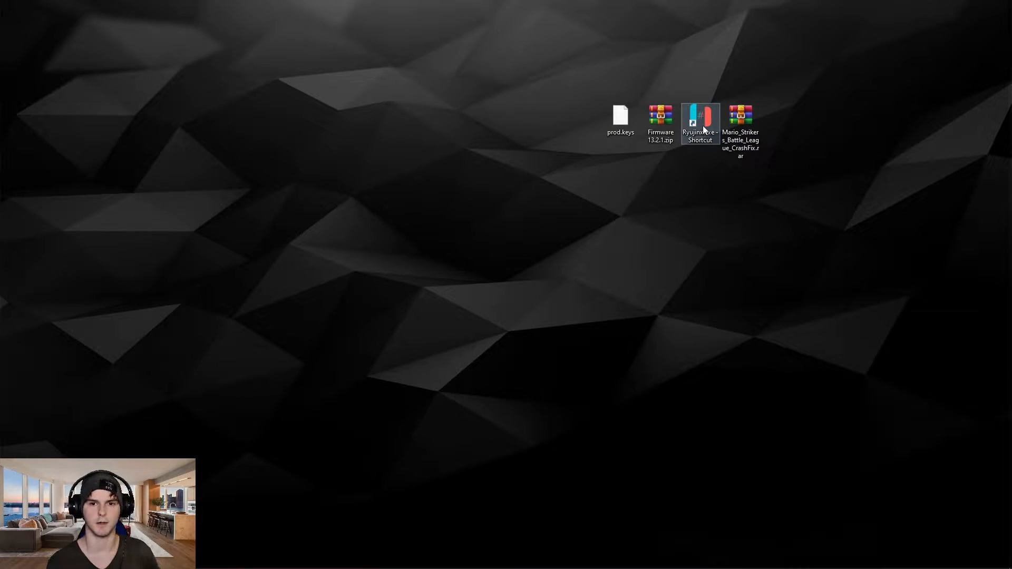
left_click(701, 123)
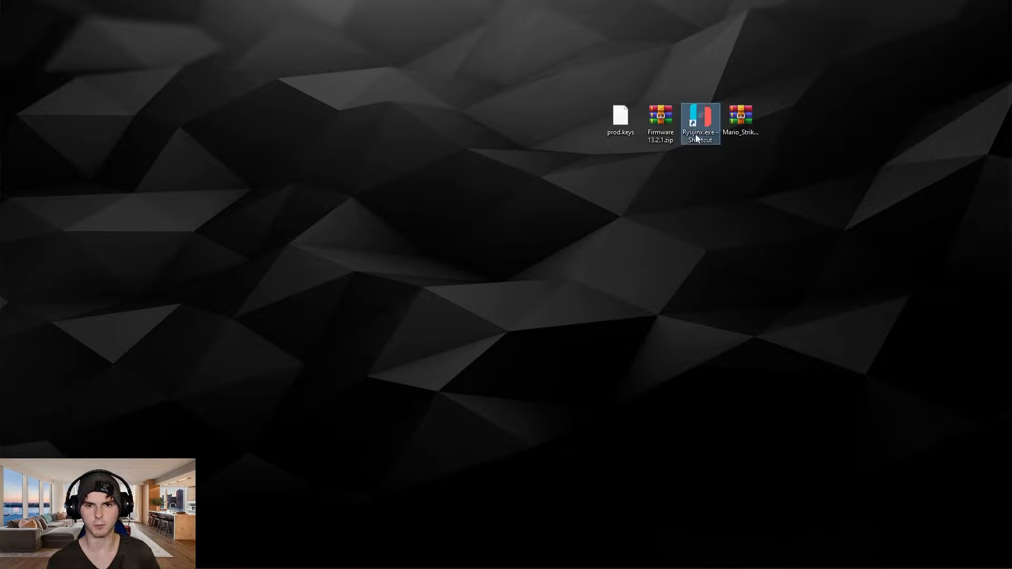
double_click(699, 123)
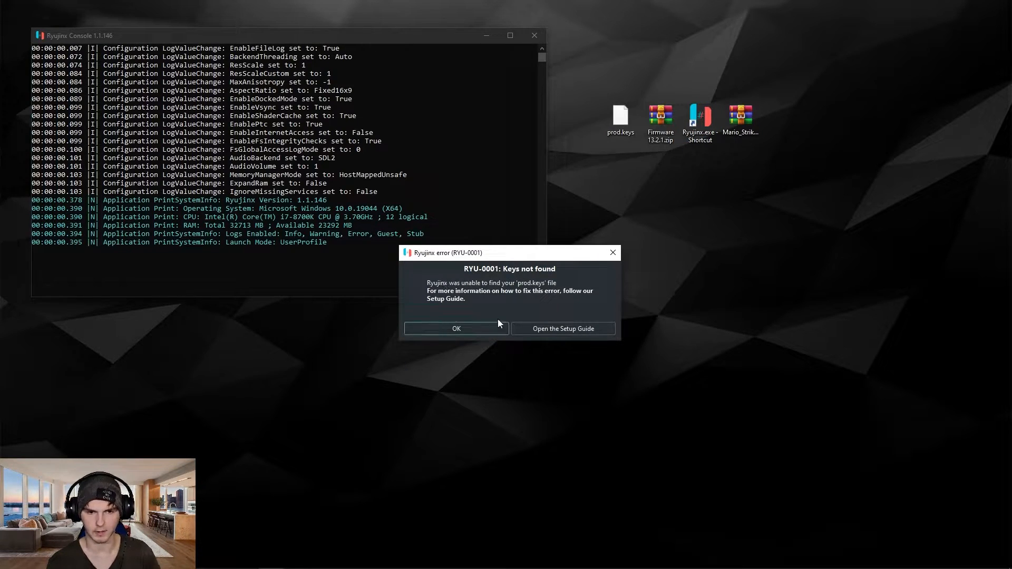
left_click(455, 328)
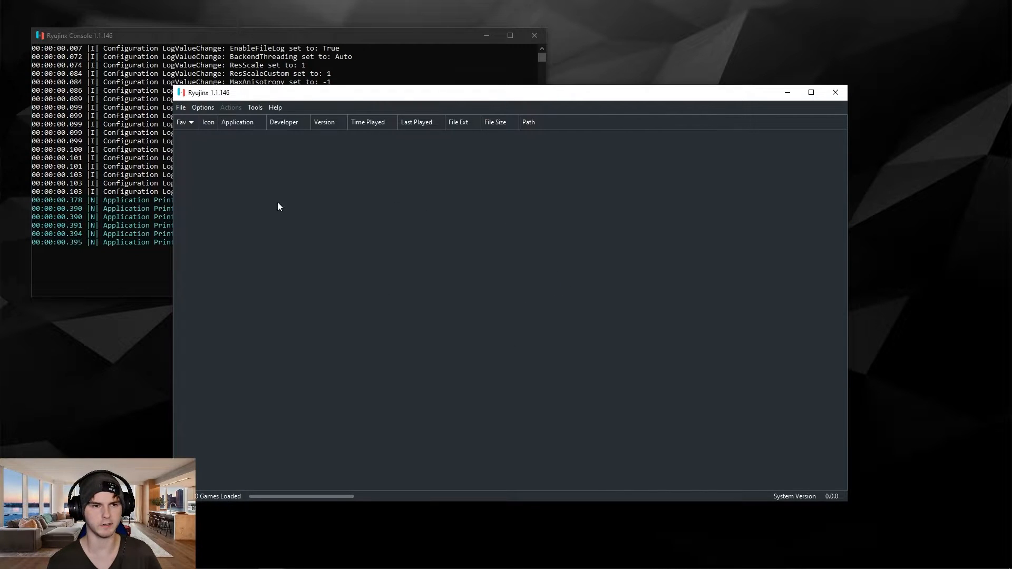
mouse_move(362, 194)
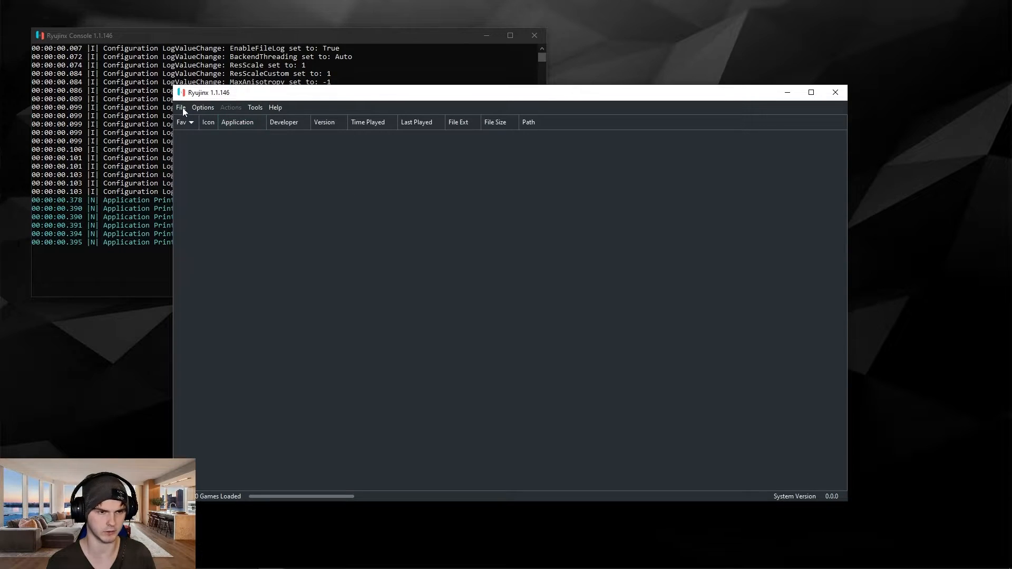
left_click(181, 107)
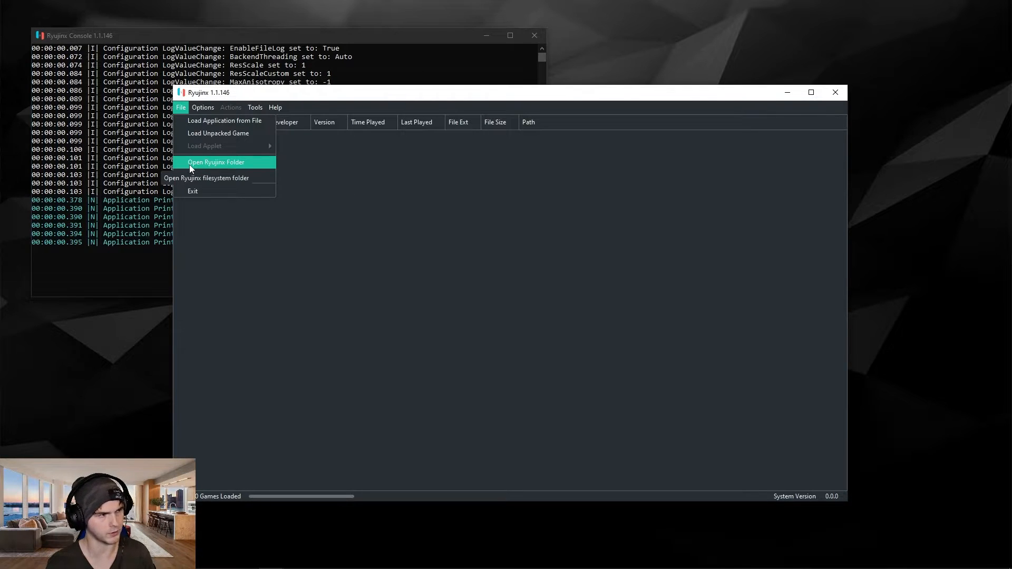
- Put prod.keys in Ryujinx's data 'system' folder, then close Explorer
left_click(216, 162)
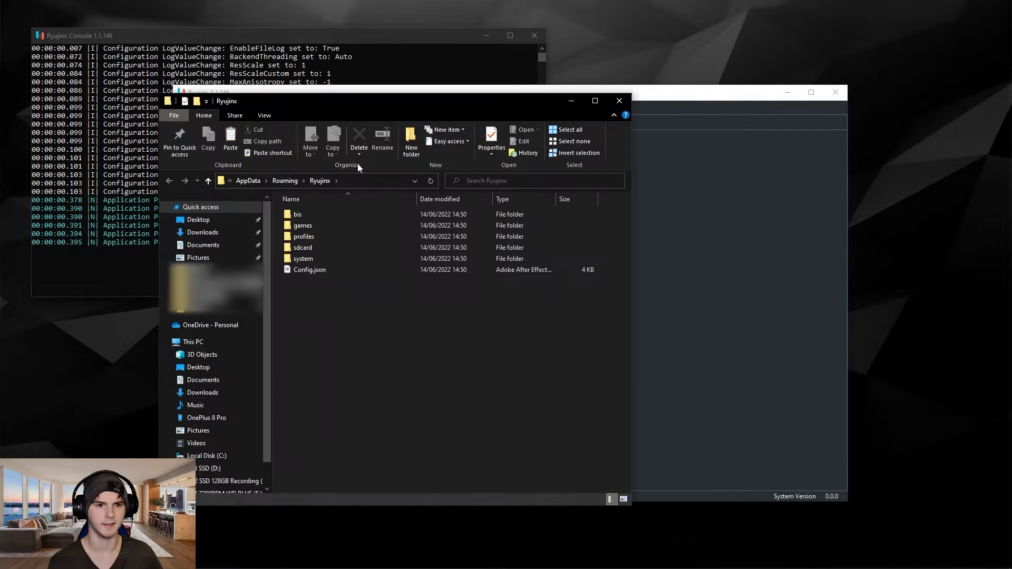
left_click(303, 259)
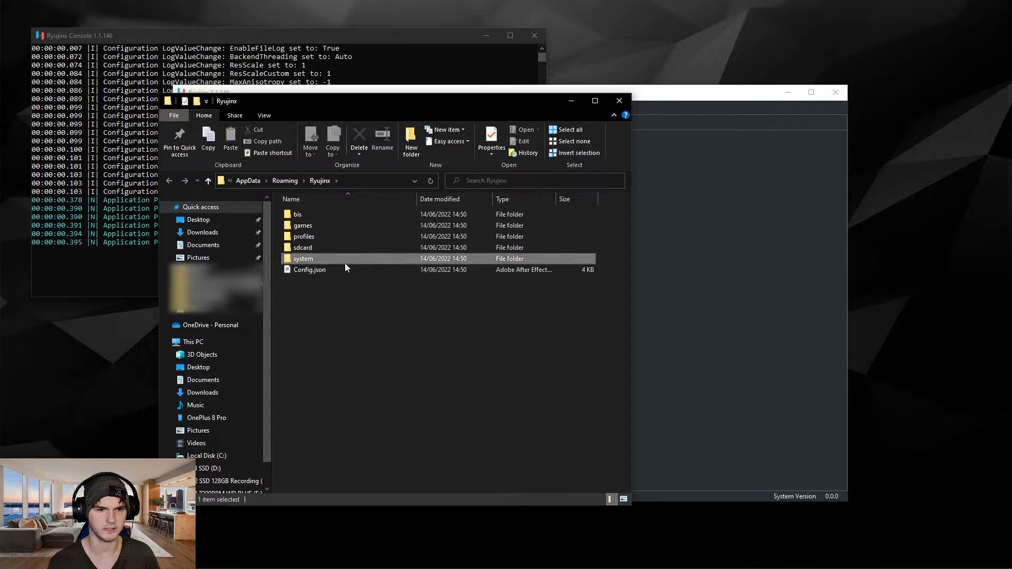
double_click(302, 258)
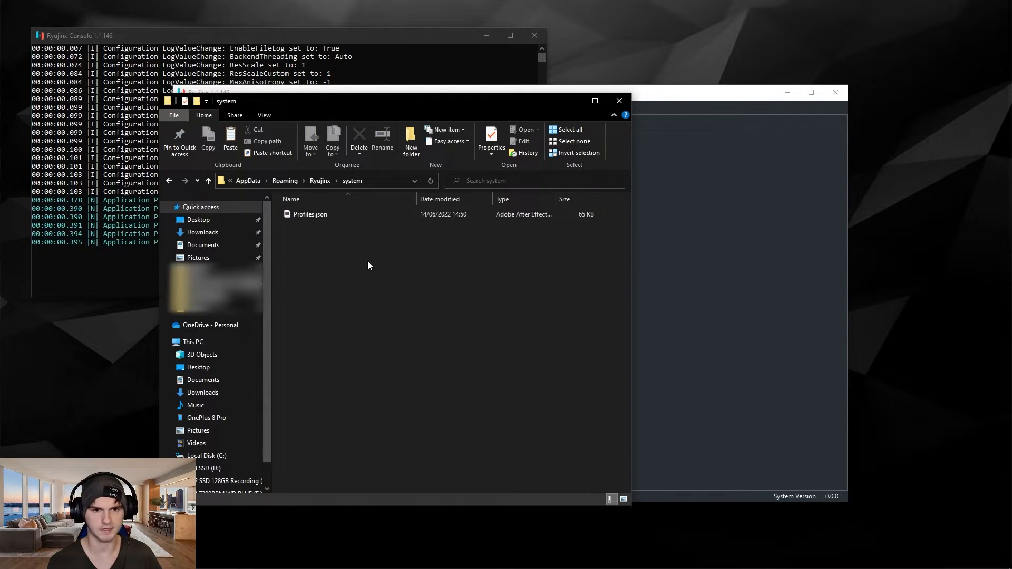
mouse_move(397, 304)
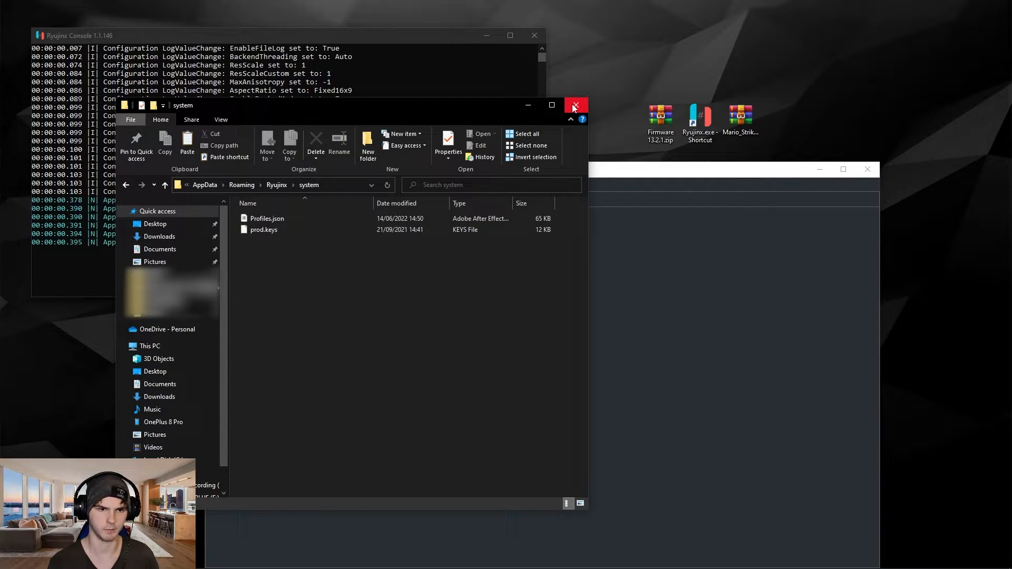
mouse_move(574, 105)
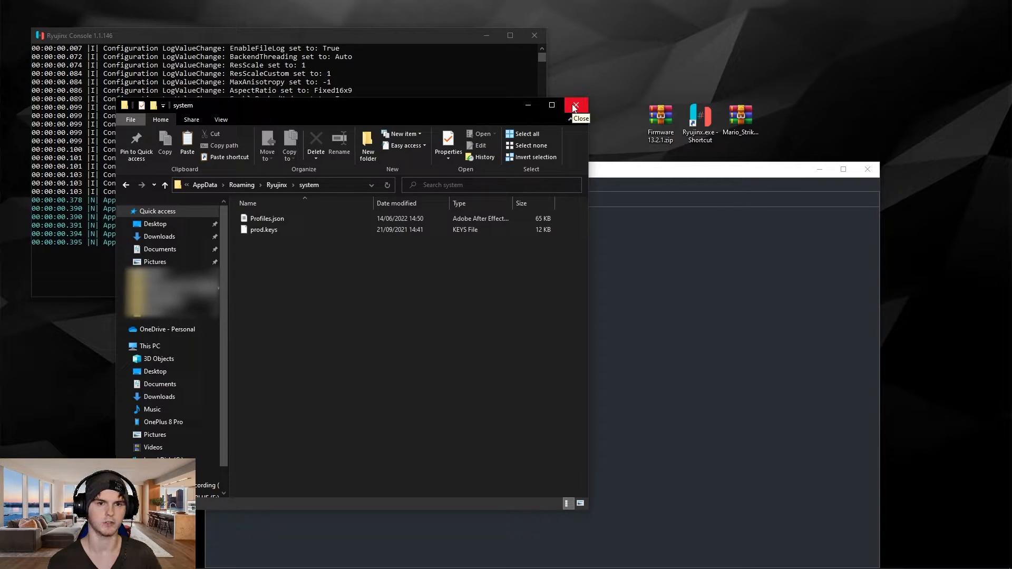
left_click(574, 104)
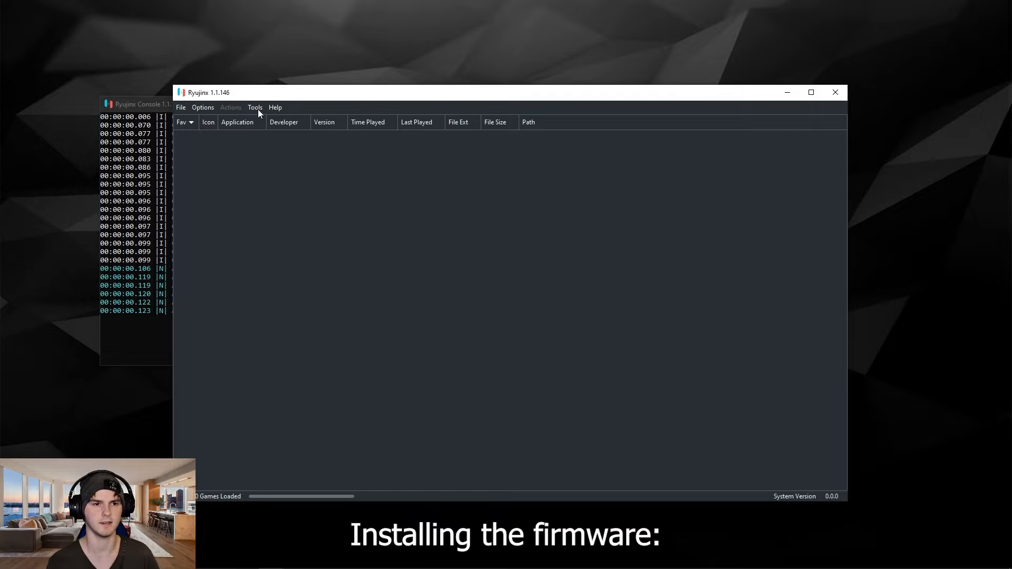
- Install firmware from 'Firmware 13.2.1.zip' and acknowledge the successful install
left_click(254, 107)
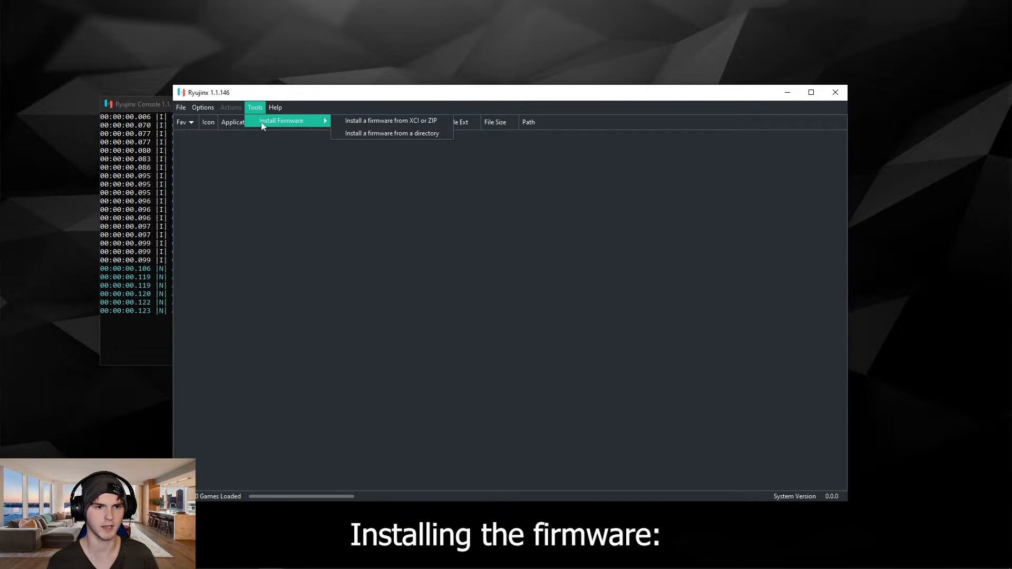
mouse_move(391, 120)
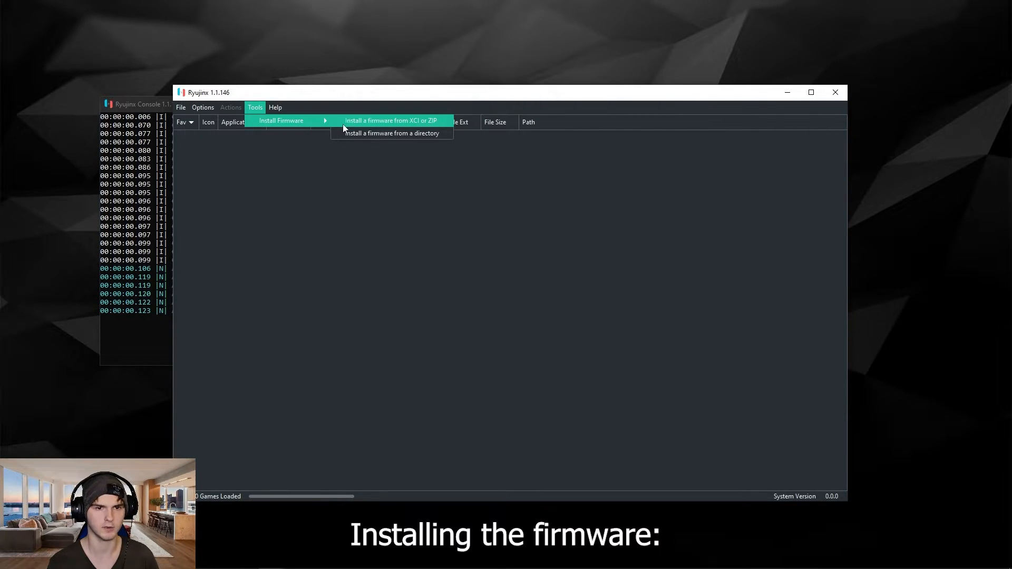
mouse_move(439, 127)
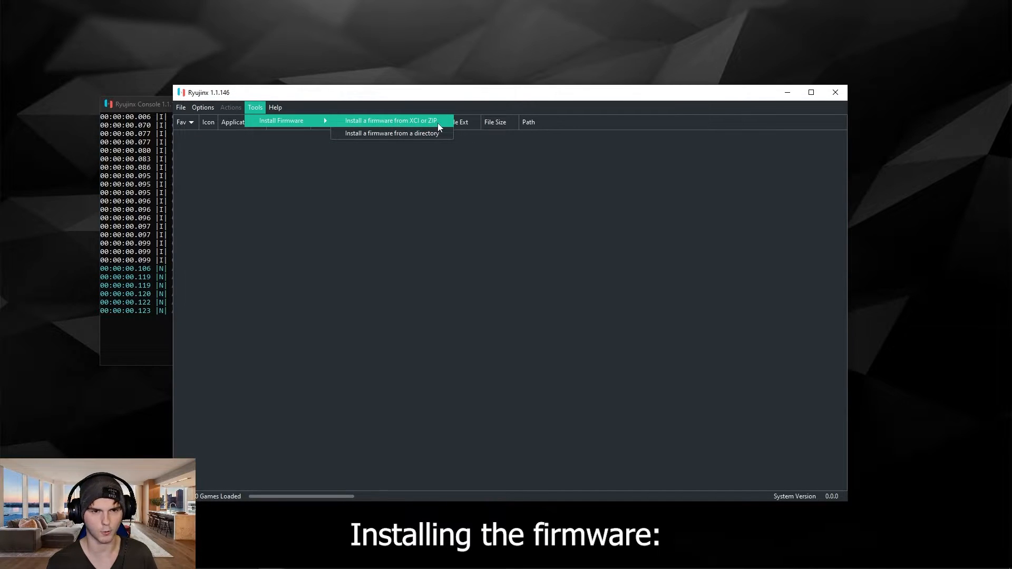
left_click(390, 121)
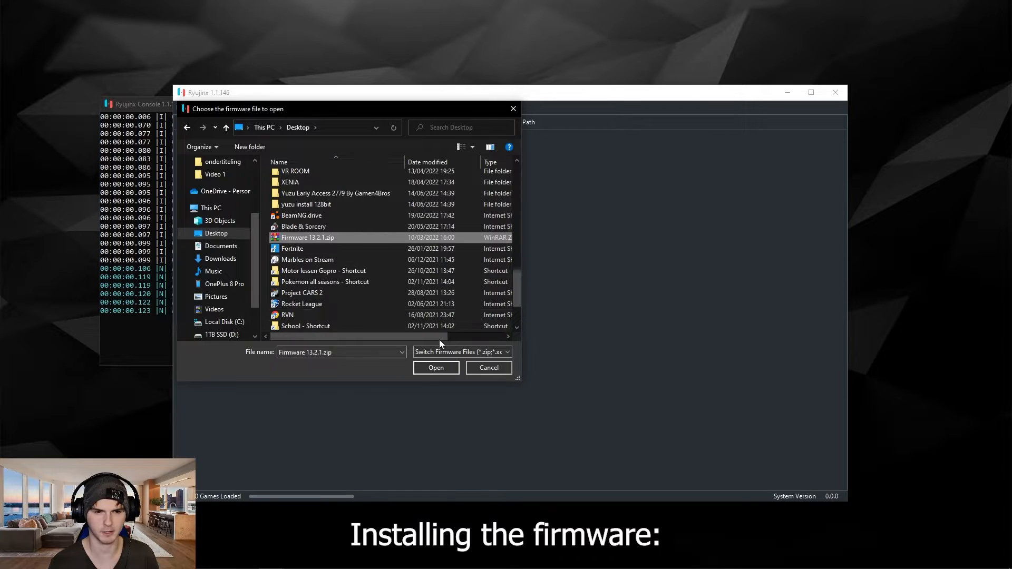
left_click(436, 368)
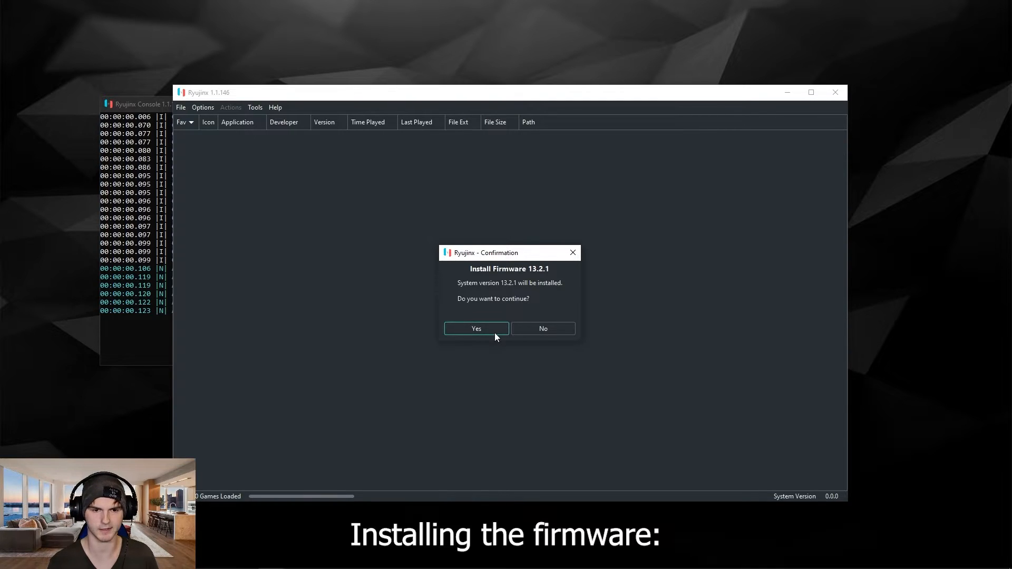
left_click(476, 328)
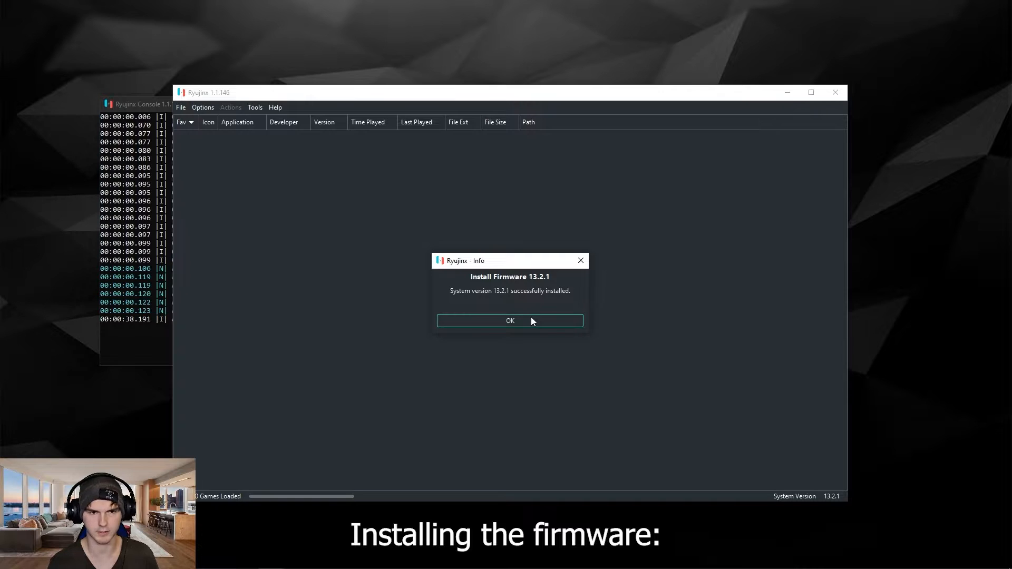
left_click(509, 321)
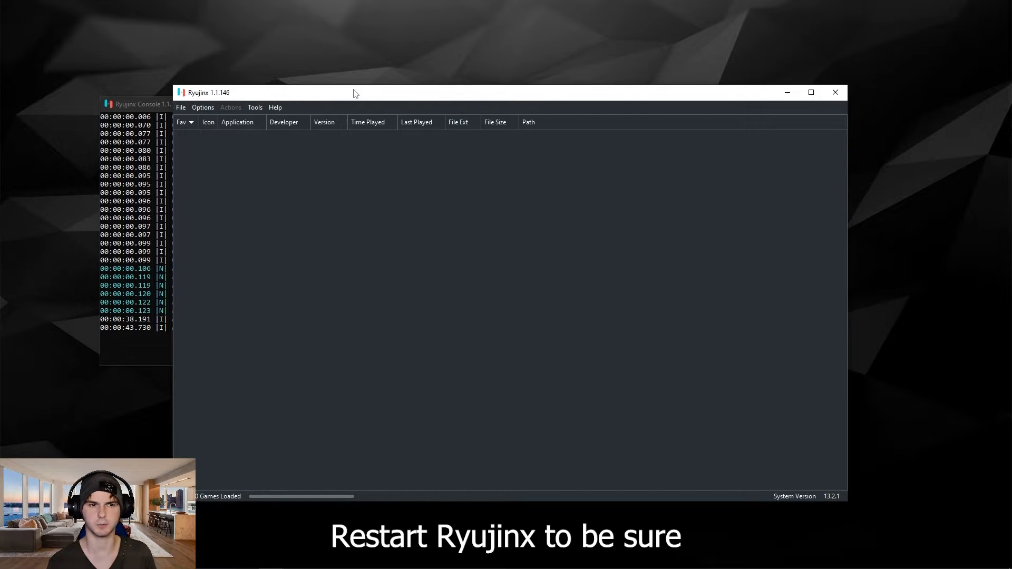
mouse_move(549, 107)
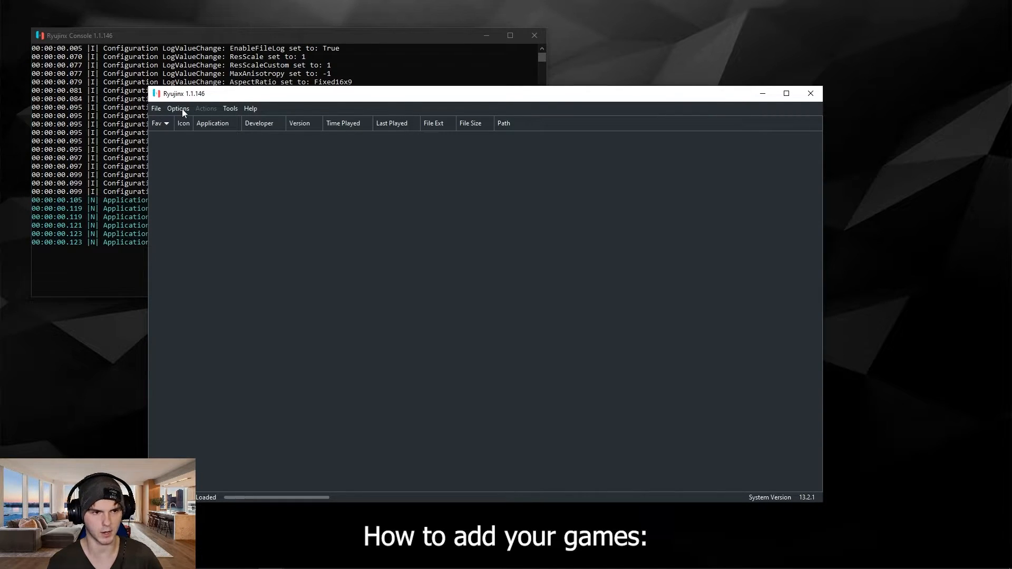
- Reopen Ryujinx with firmware 13.2.1 and go to its settings
left_click(177, 108)
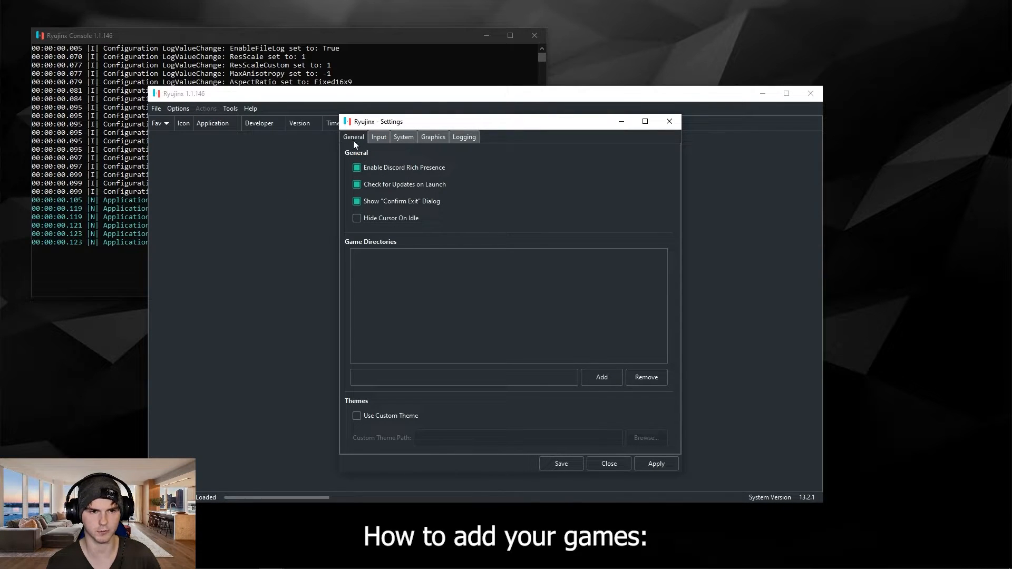
mouse_move(398, 353)
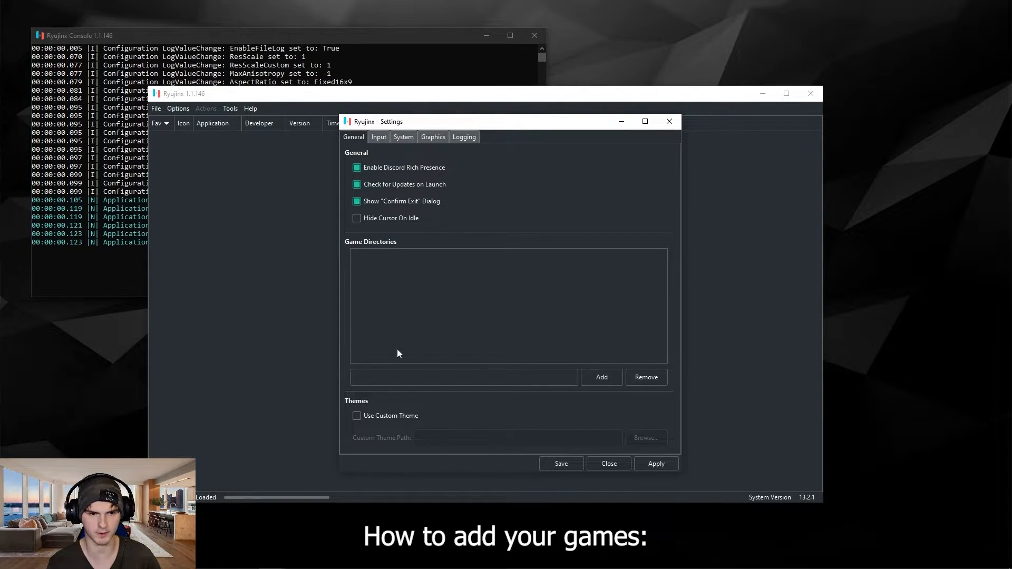
- Add 'Yuzu Games' from the 1TB SSD (D:) drive as a game directory
left_click(600, 377)
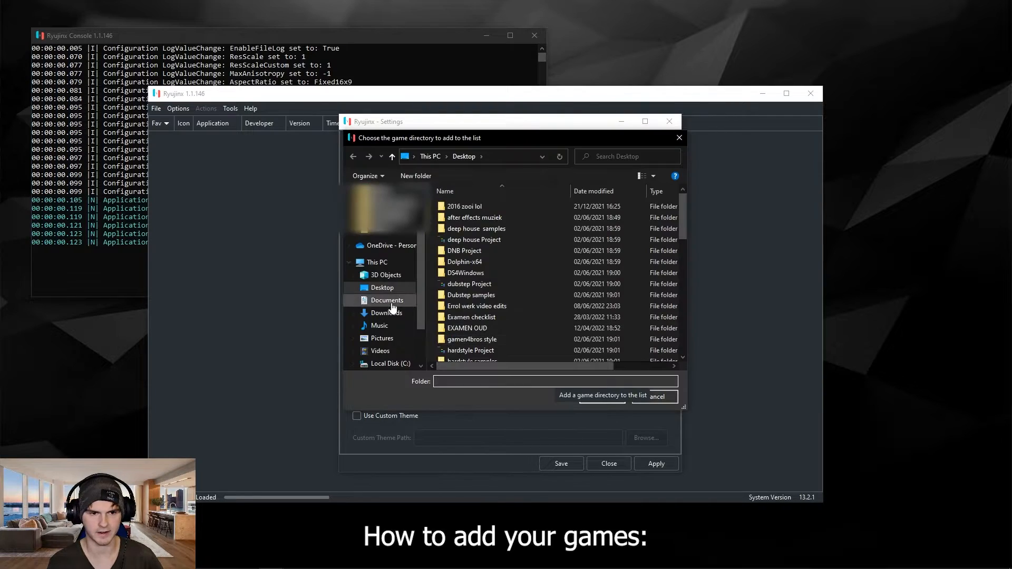
left_click(377, 261)
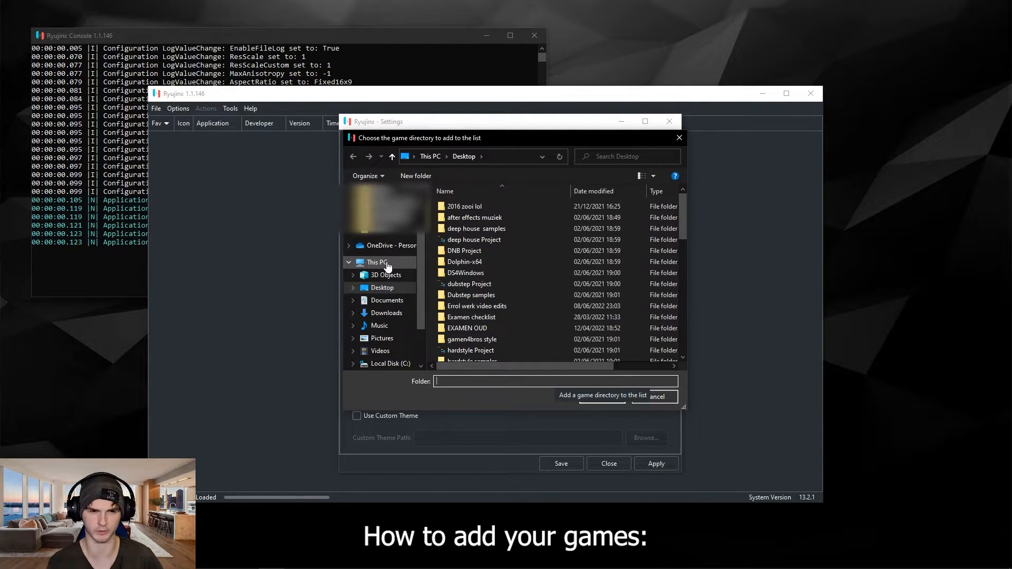
left_click(387, 308)
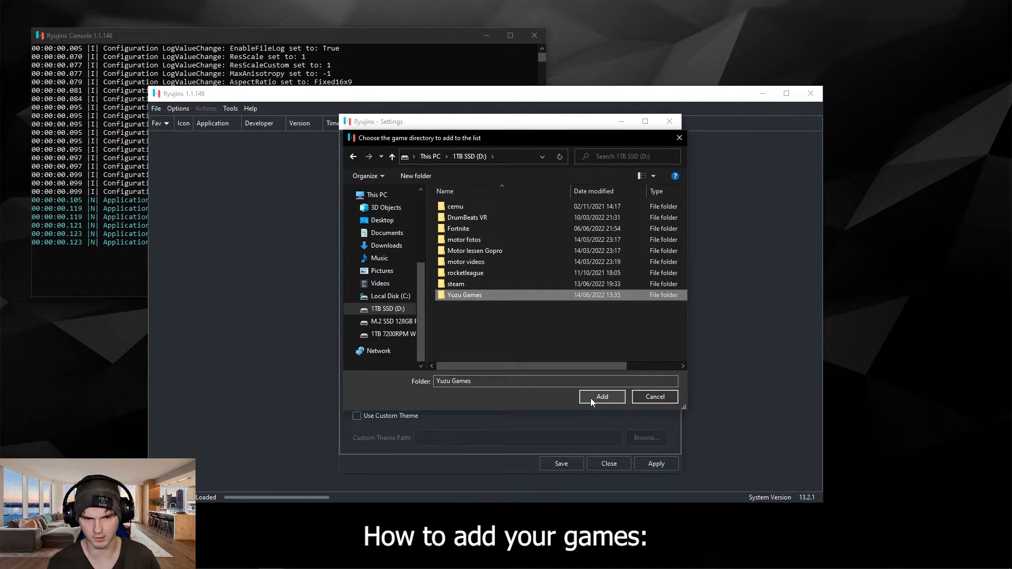
left_click(601, 396)
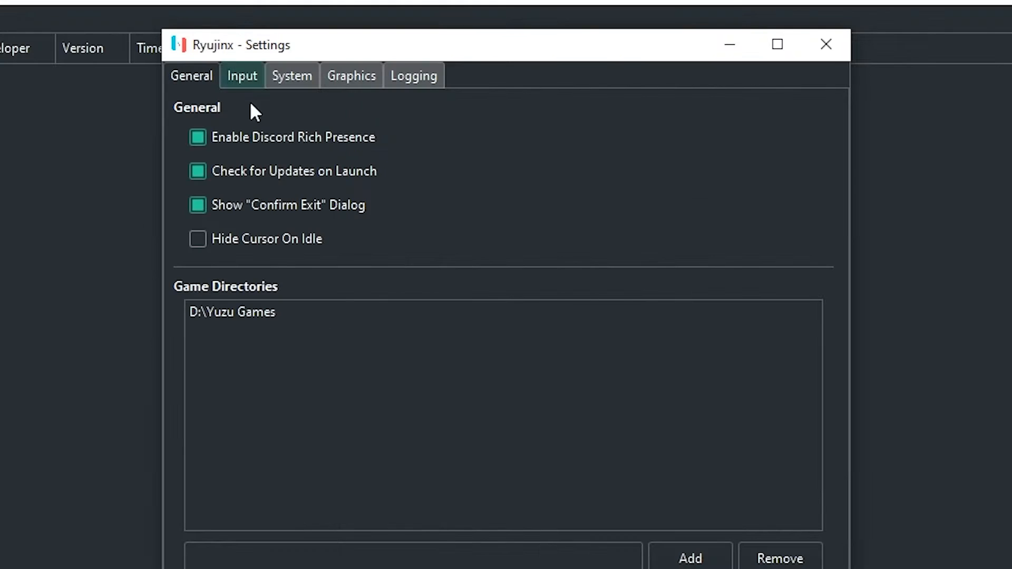
- Map Player 1 to the Xbox One S controller as a Pro Controller with rumble, saved as profile 'xbox'
left_click(241, 76)
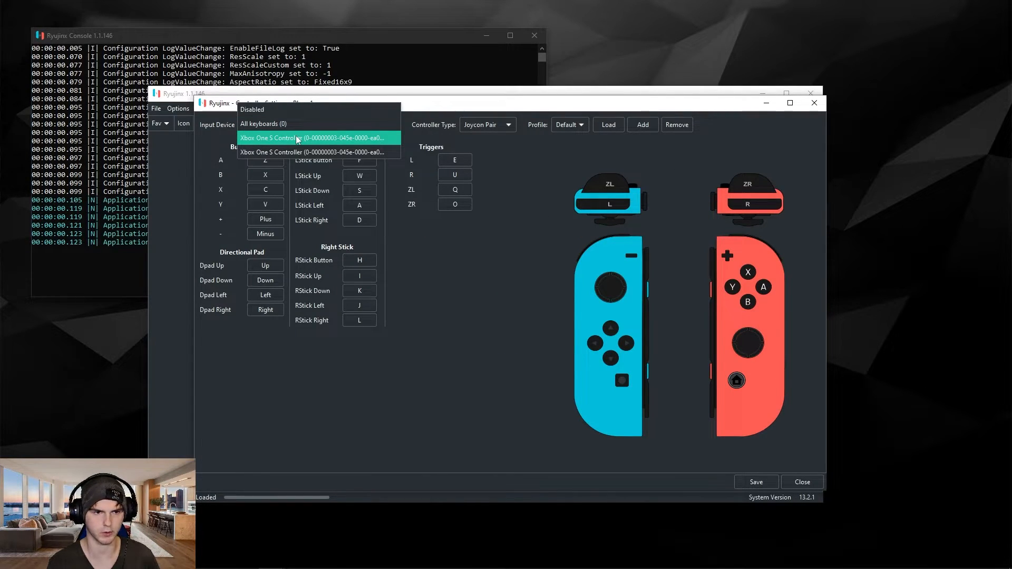
left_click(314, 138)
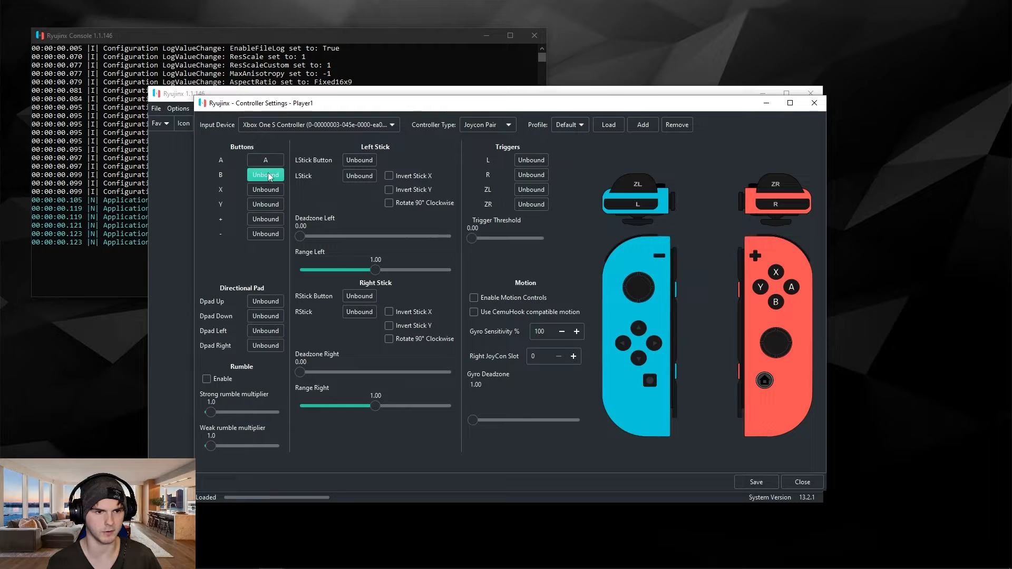
left_click(265, 218)
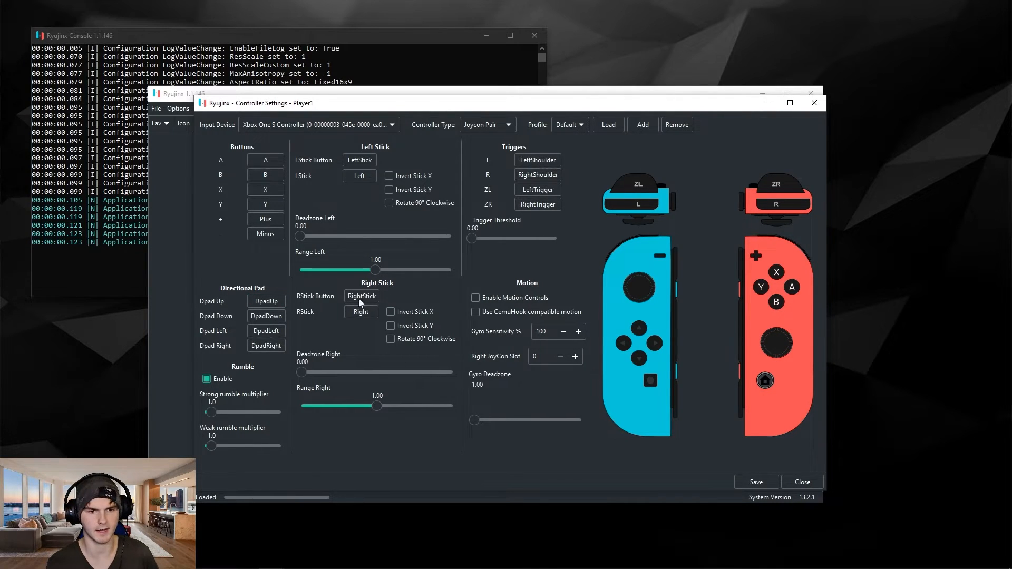
left_click(487, 124)
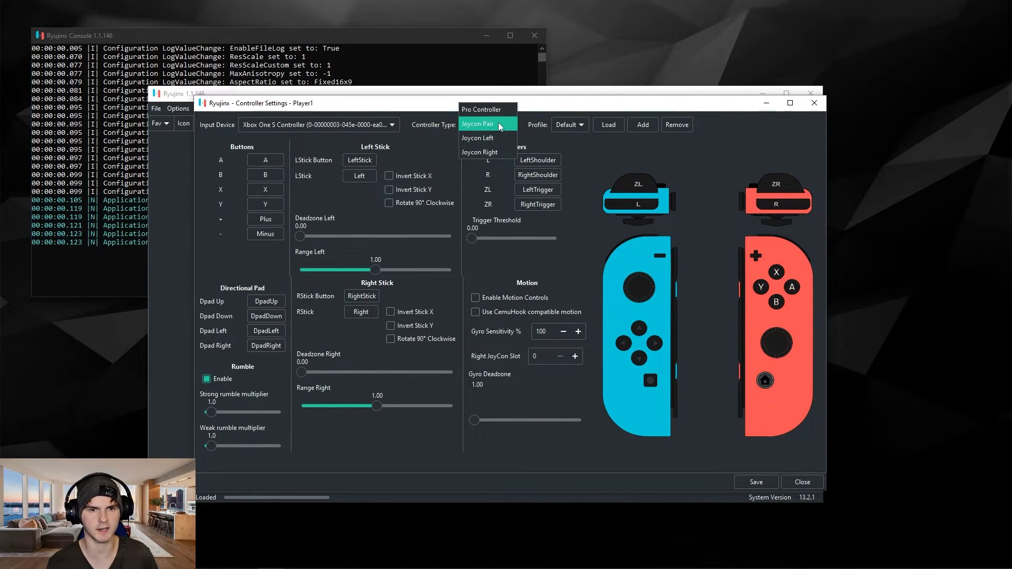
left_click(481, 108)
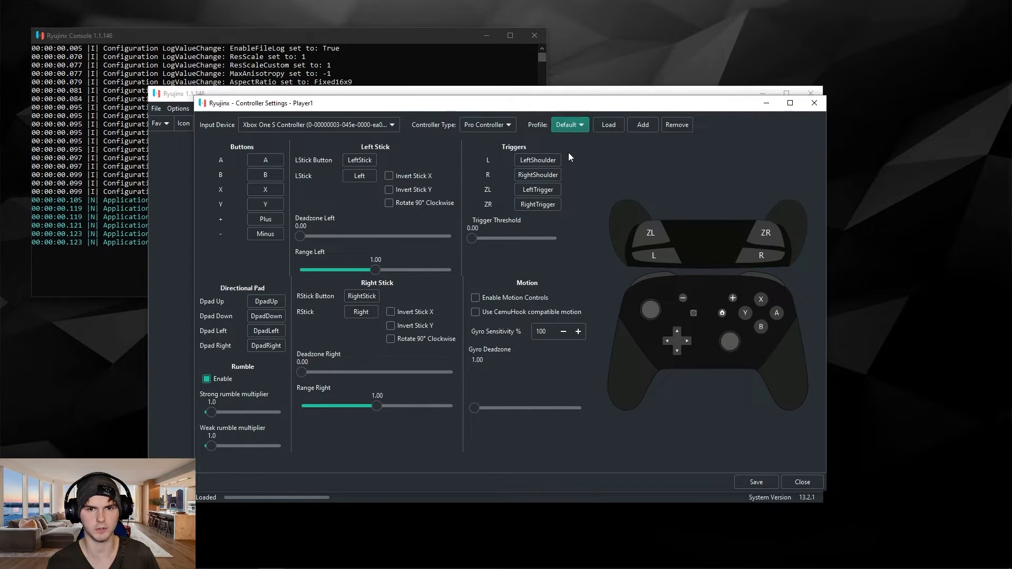
left_click(641, 125)
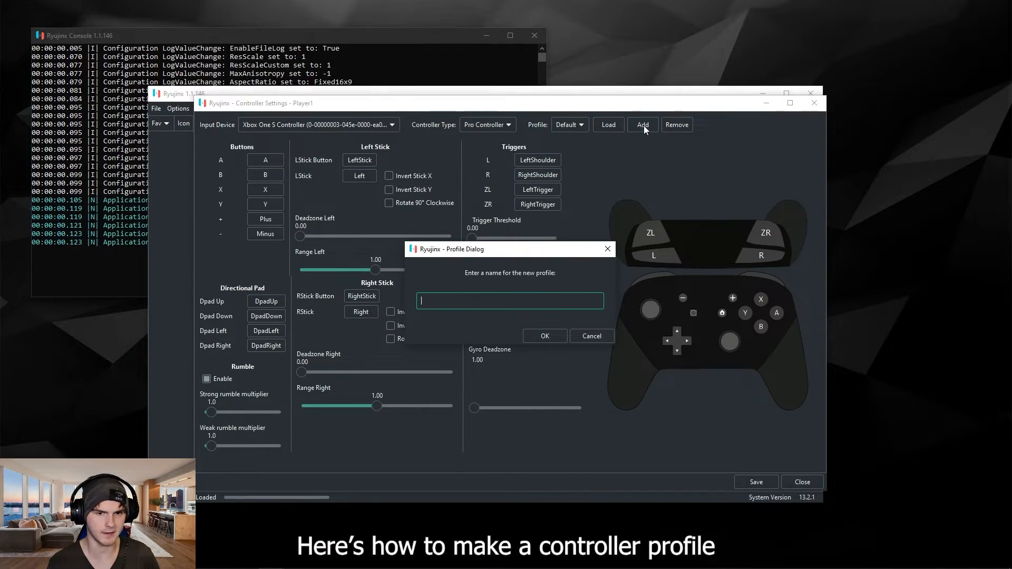
type("xbox")
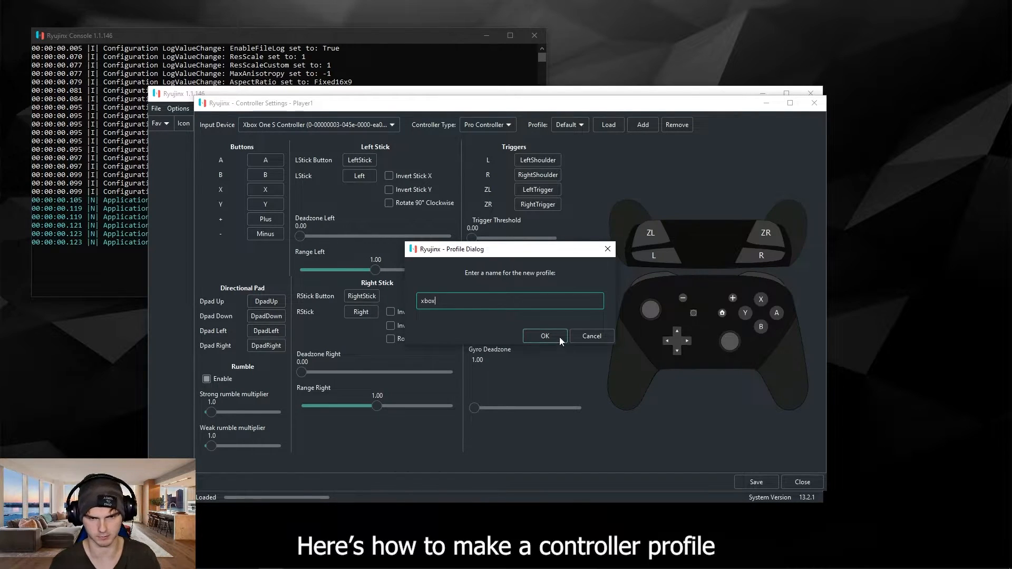
left_click(544, 336)
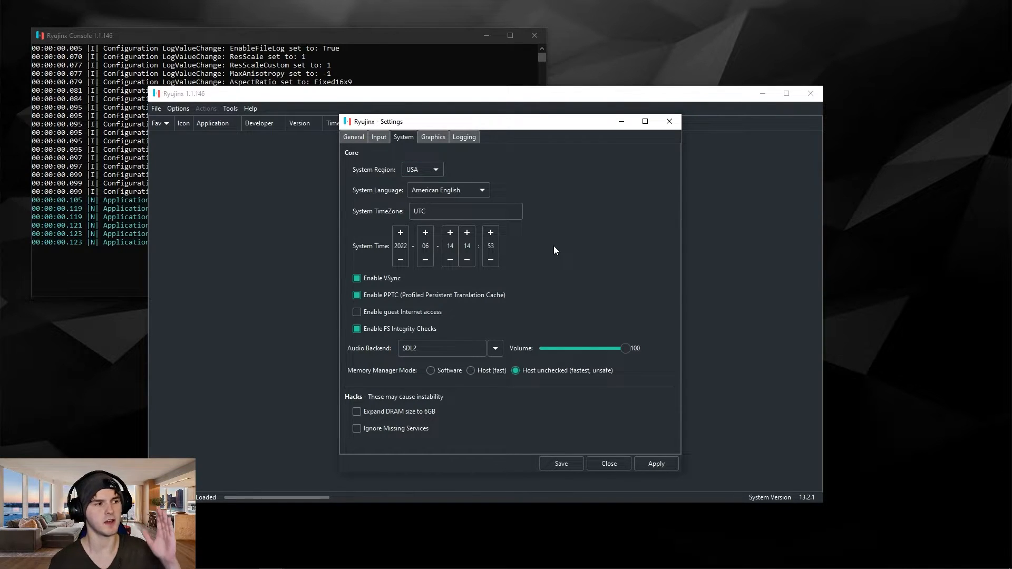
mouse_move(579, 279)
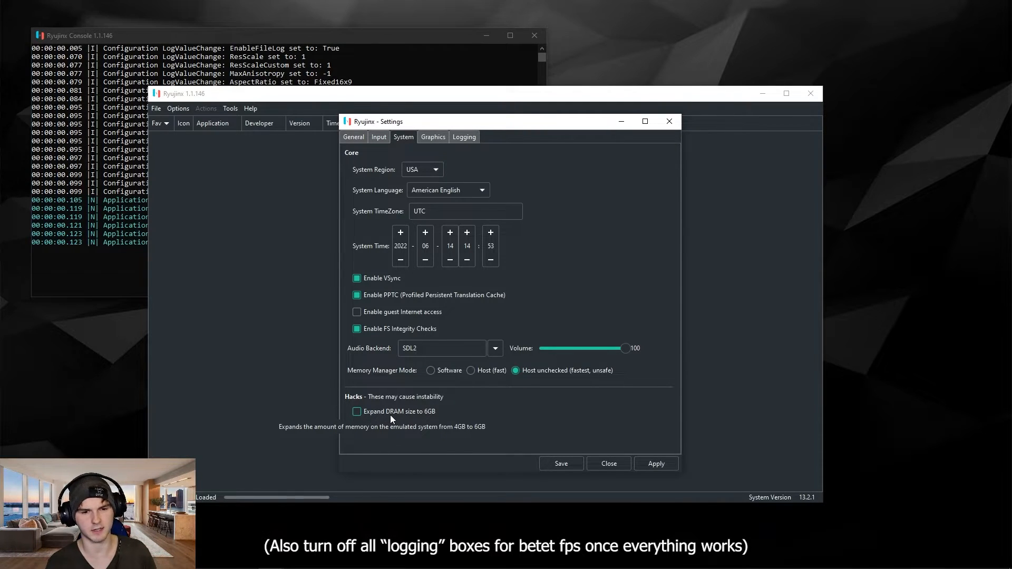
mouse_move(414, 417)
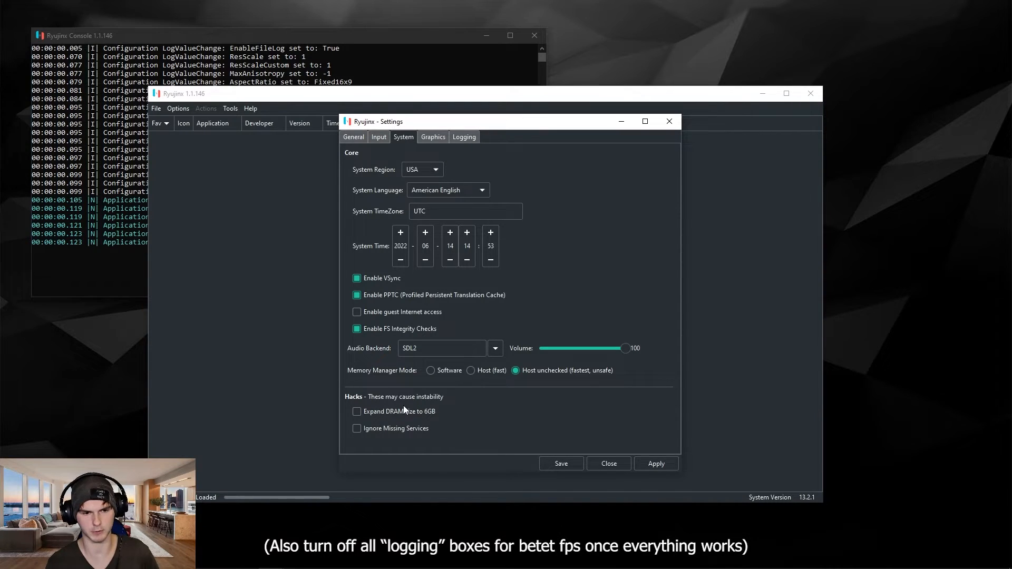
- Review System settings with hacks unticked, then move to the Graphics settings
left_click(432, 136)
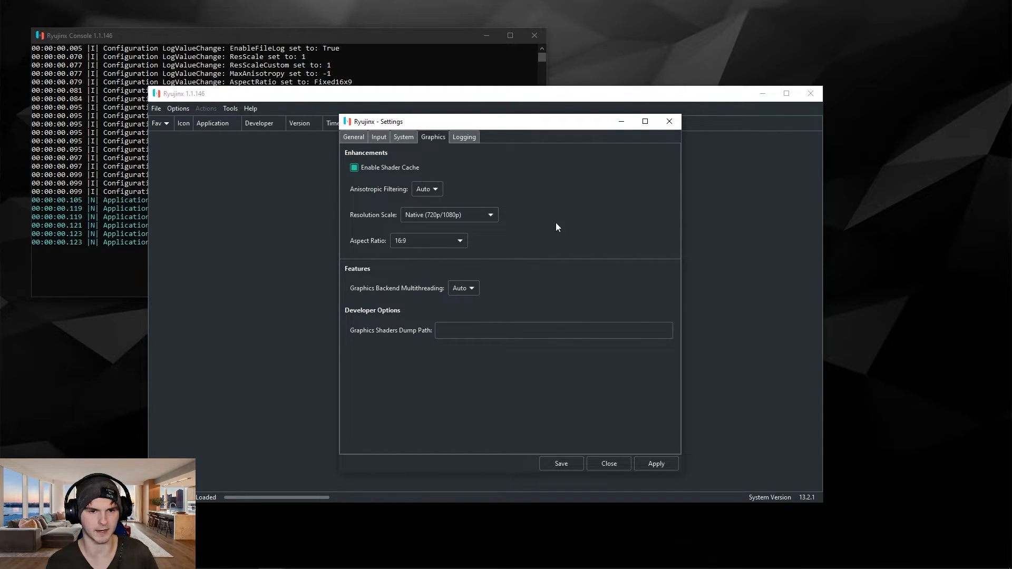
- Set Resolution Scale to 2x (1440p/2160p) and save the settings
left_click(448, 215)
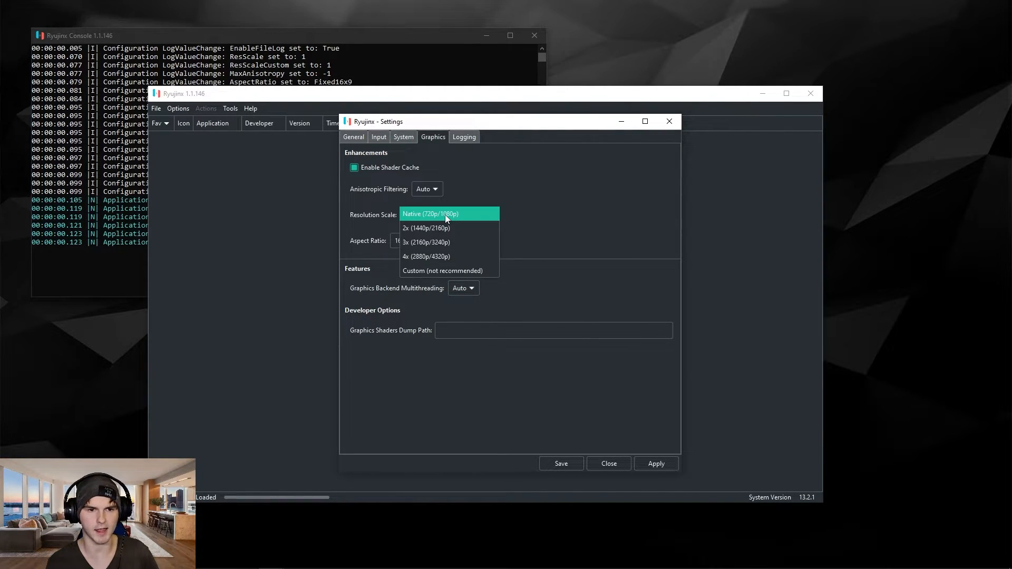
mouse_move(425, 228)
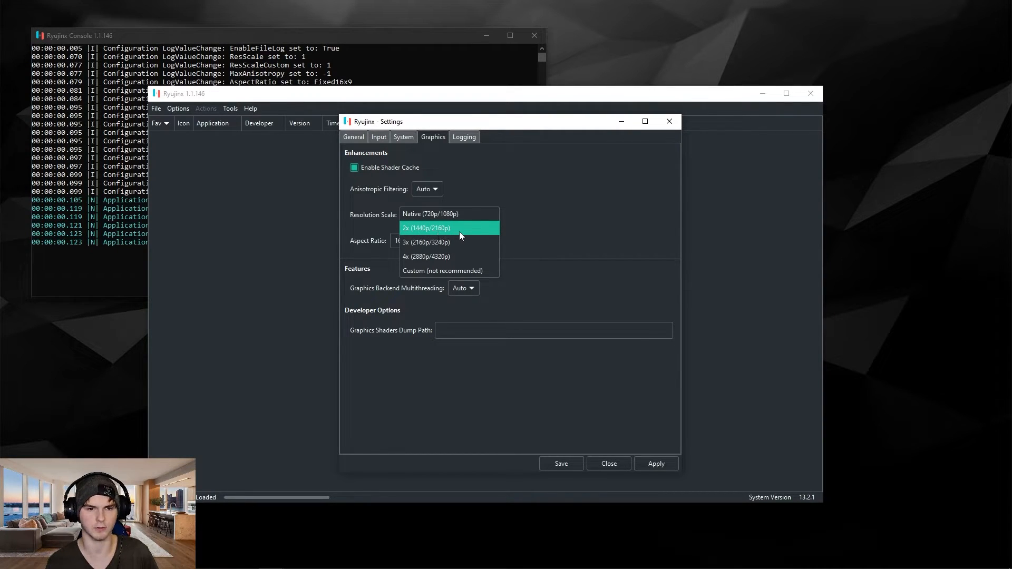
left_click(426, 227)
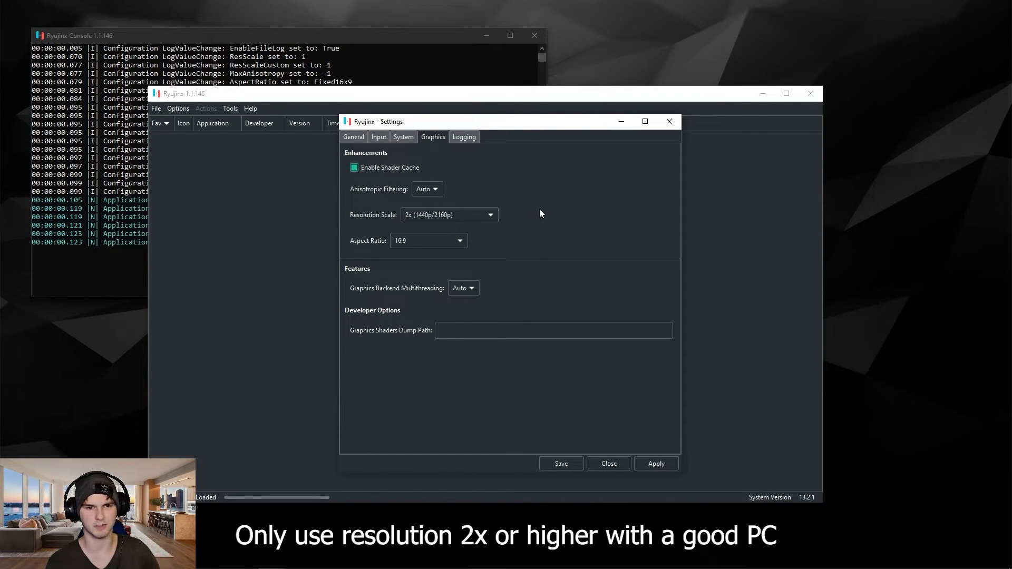
mouse_move(545, 212)
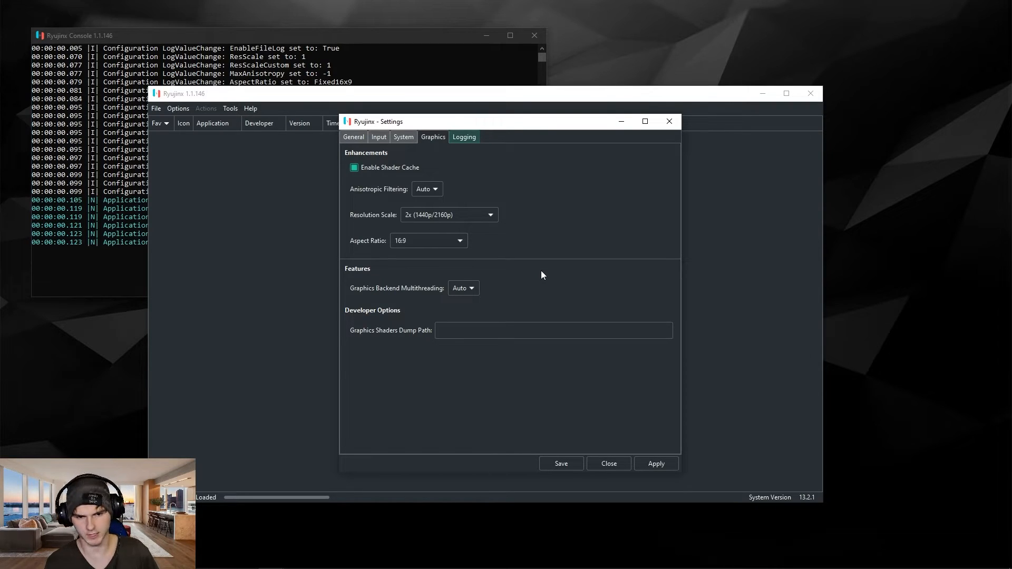
left_click(655, 464)
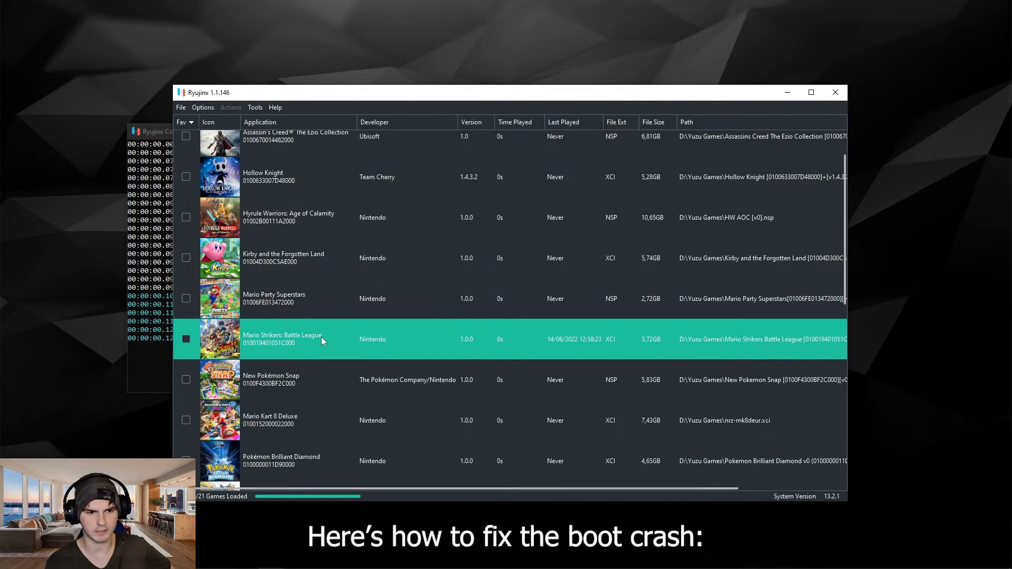
- Open Mario Strikers: Battle League's mods directory from its context menu
right_click(322, 339)
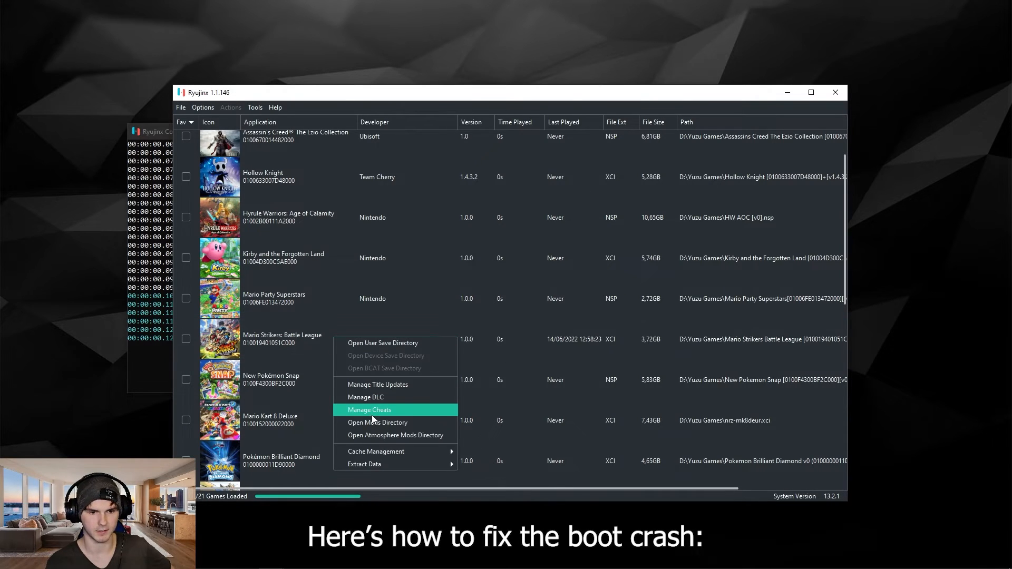
mouse_move(378, 422)
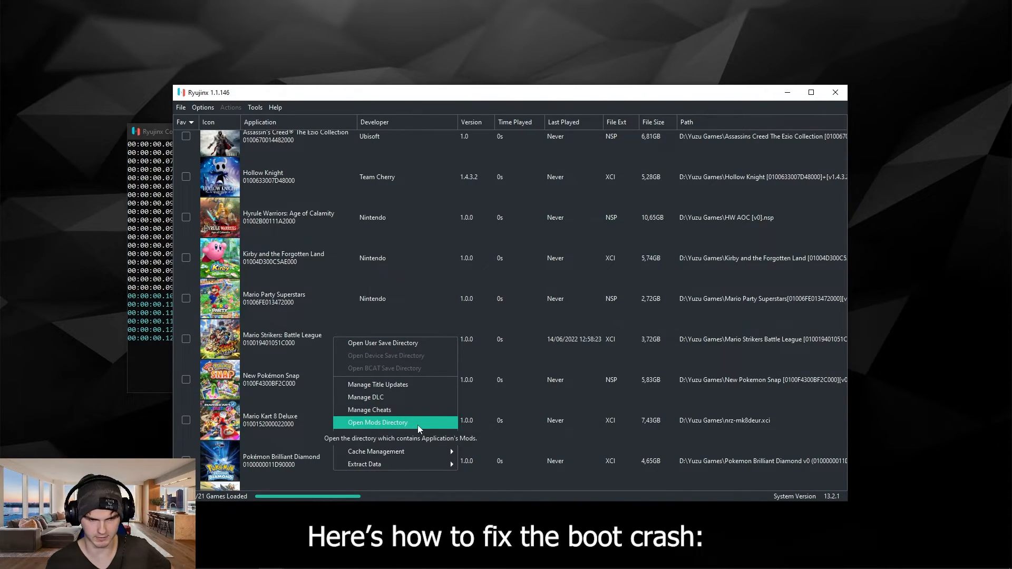
left_click(377, 422)
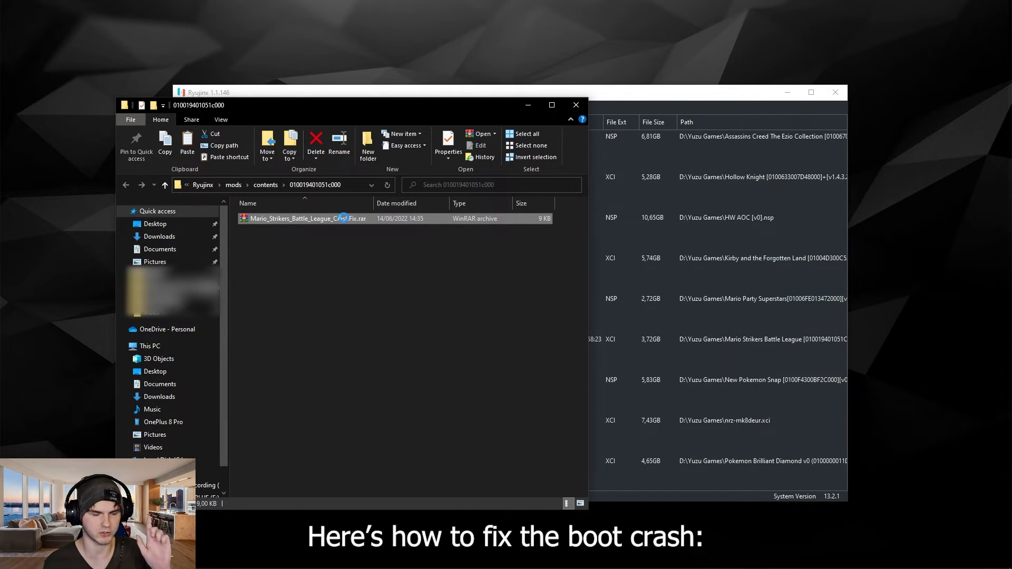
right_click(306, 218)
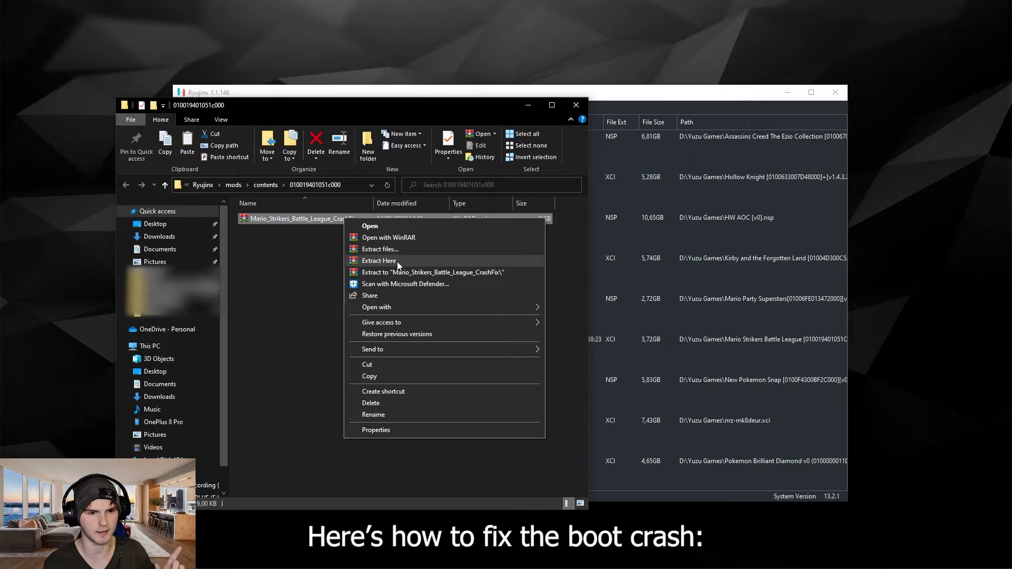
left_click(379, 260)
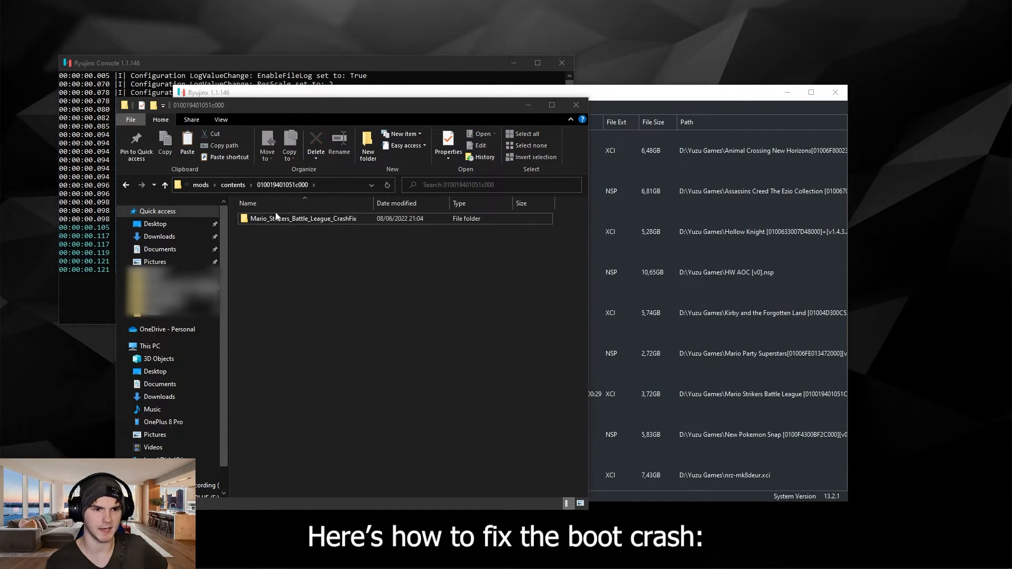
double_click(306, 218)
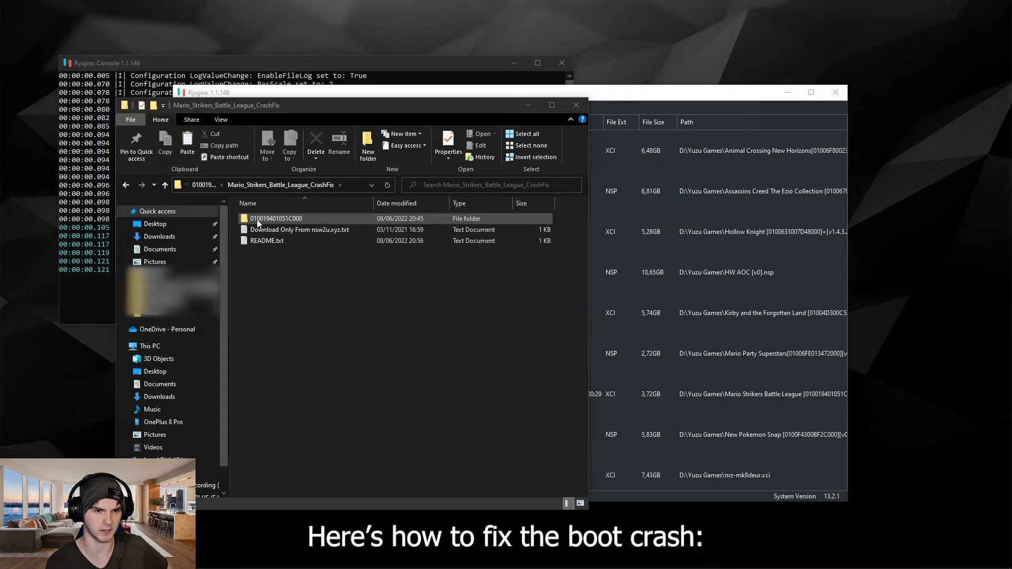
left_click(276, 218)
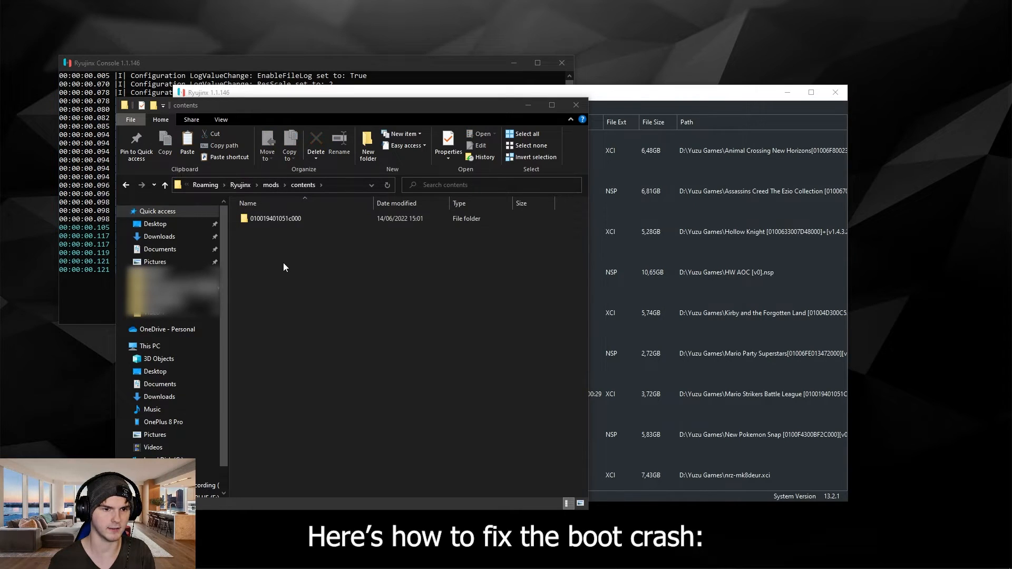
left_click(276, 218)
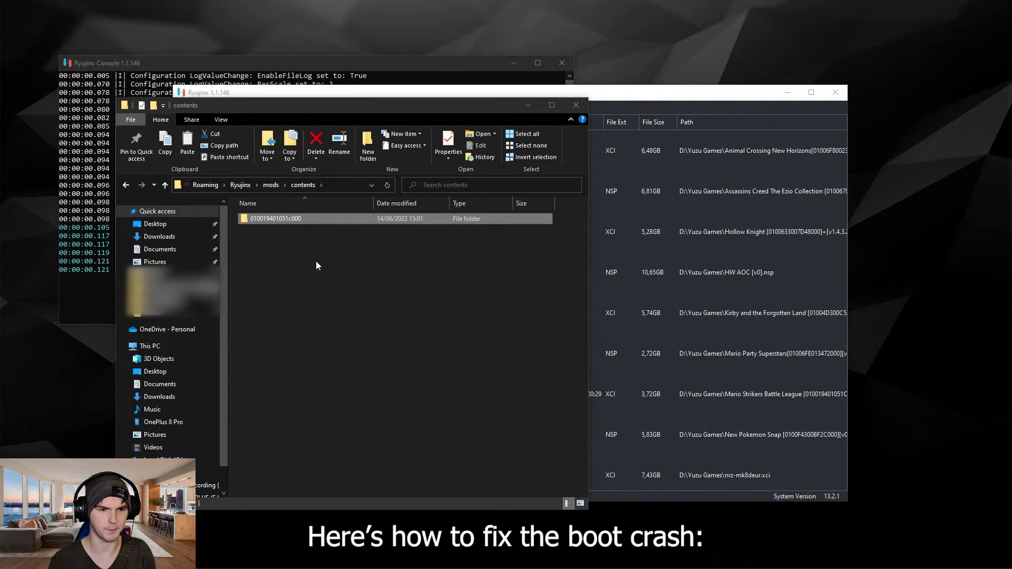
double_click(276, 218)
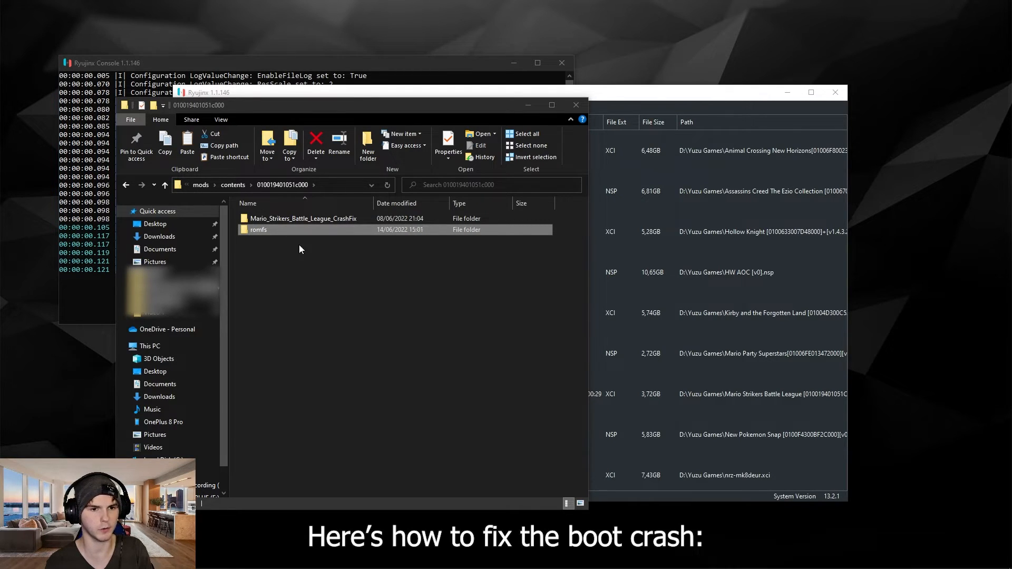
left_click(313, 266)
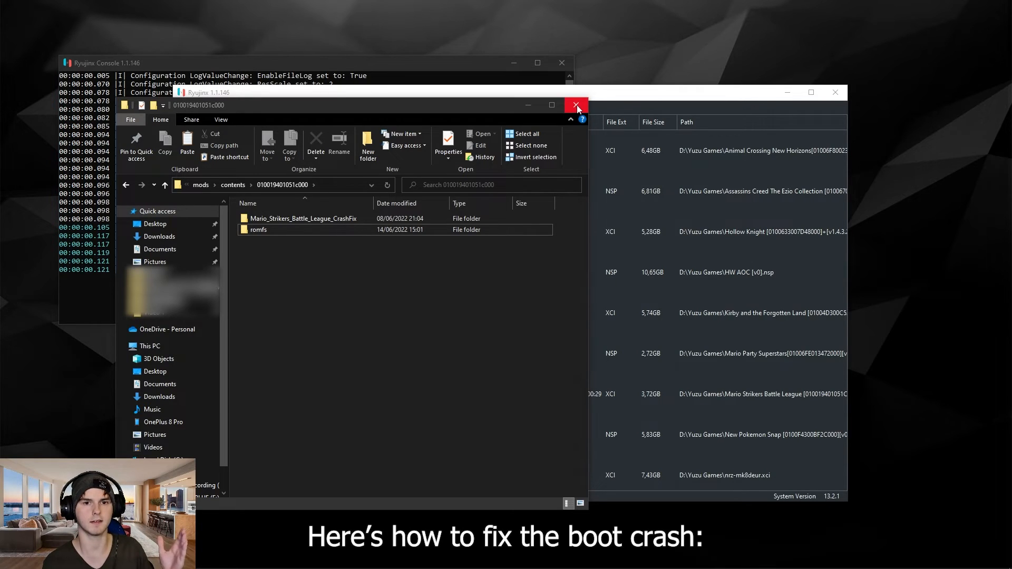
- Close the Mario Strikers mods folder in File Explorer and return to the Ryujinx game list
left_click(575, 105)
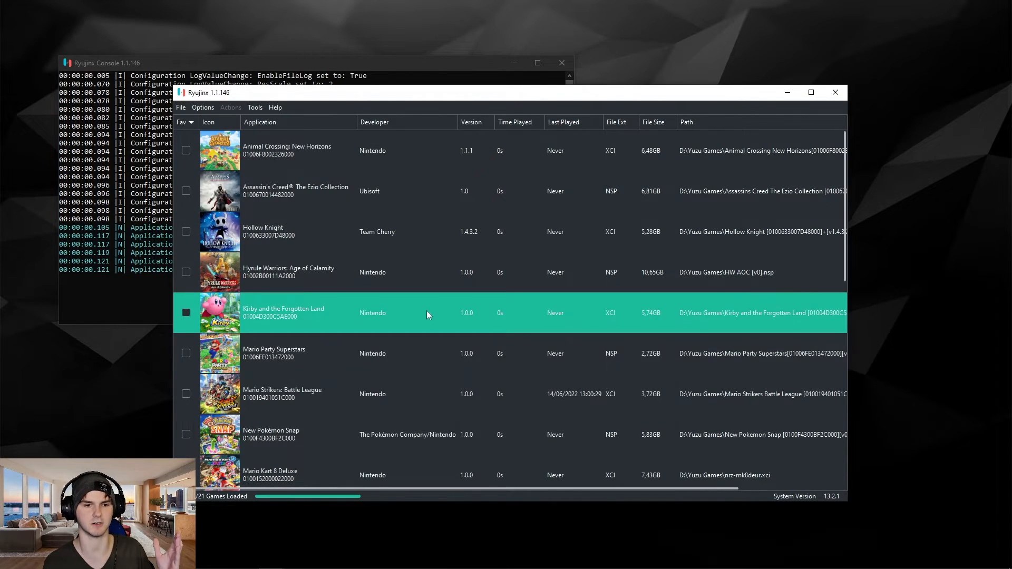
scroll("down", 3)
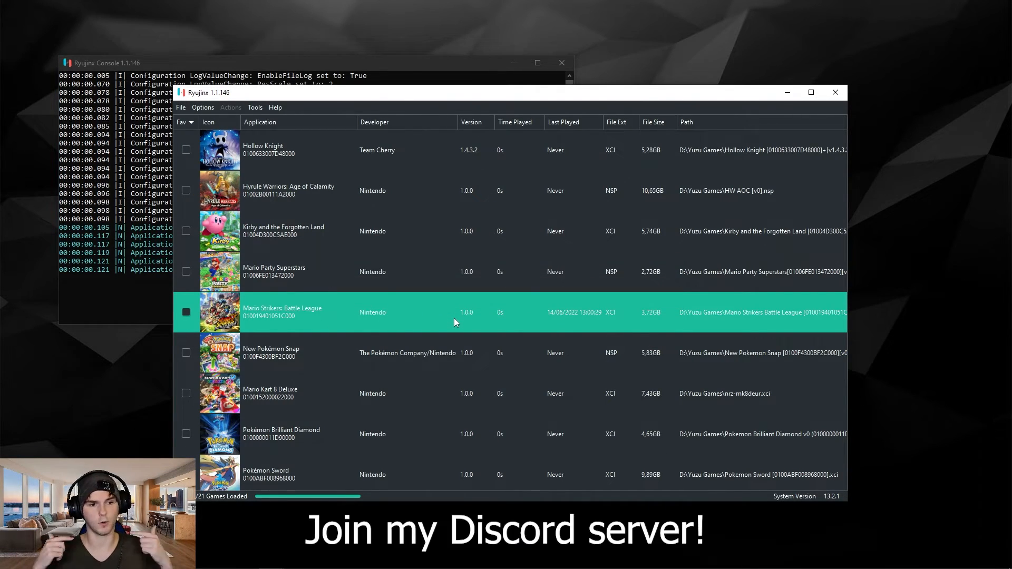
mouse_move(433, 313)
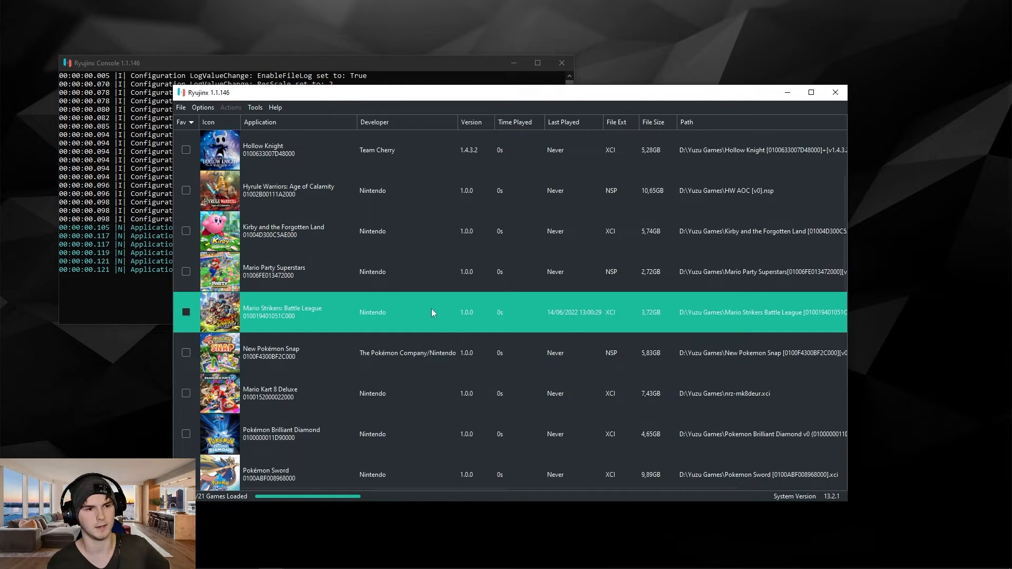